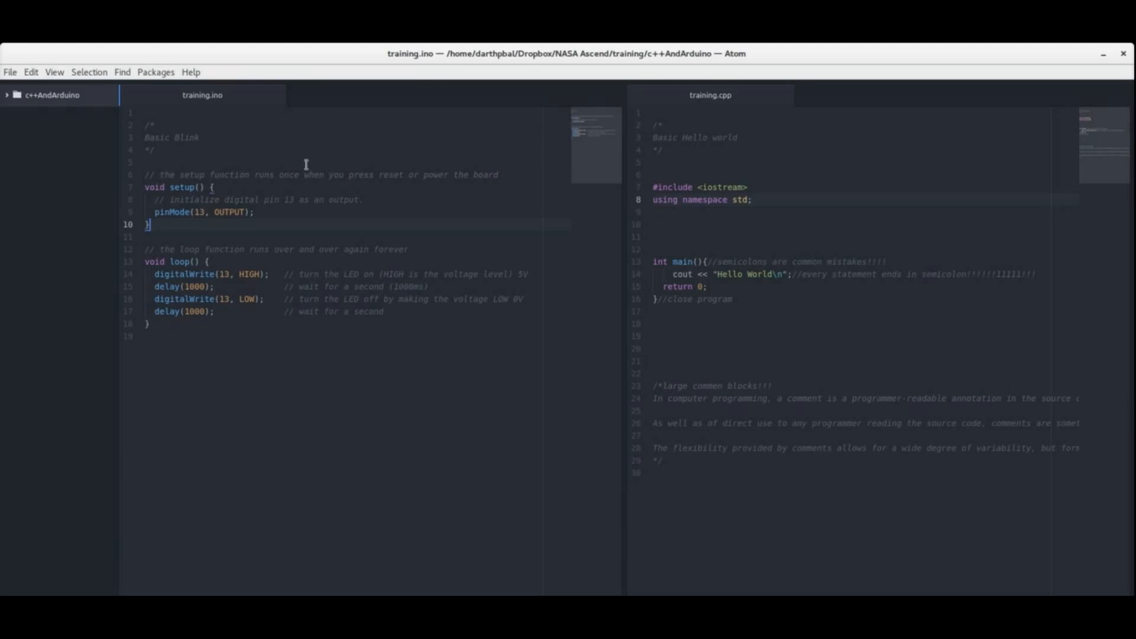
# Step: Walk through training.ino's empty line 5 and loop function, then move editing into training.cpp
pyautogui.moveTo(205, 187); pyautogui.dragTo(153, 323)
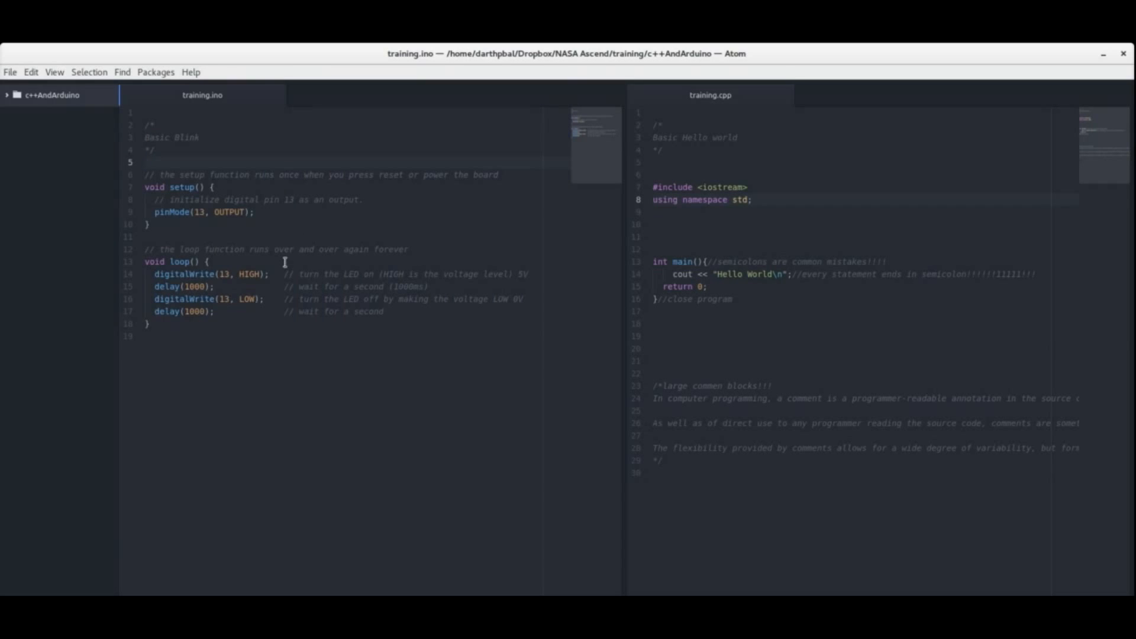
pyautogui.click(145, 162)
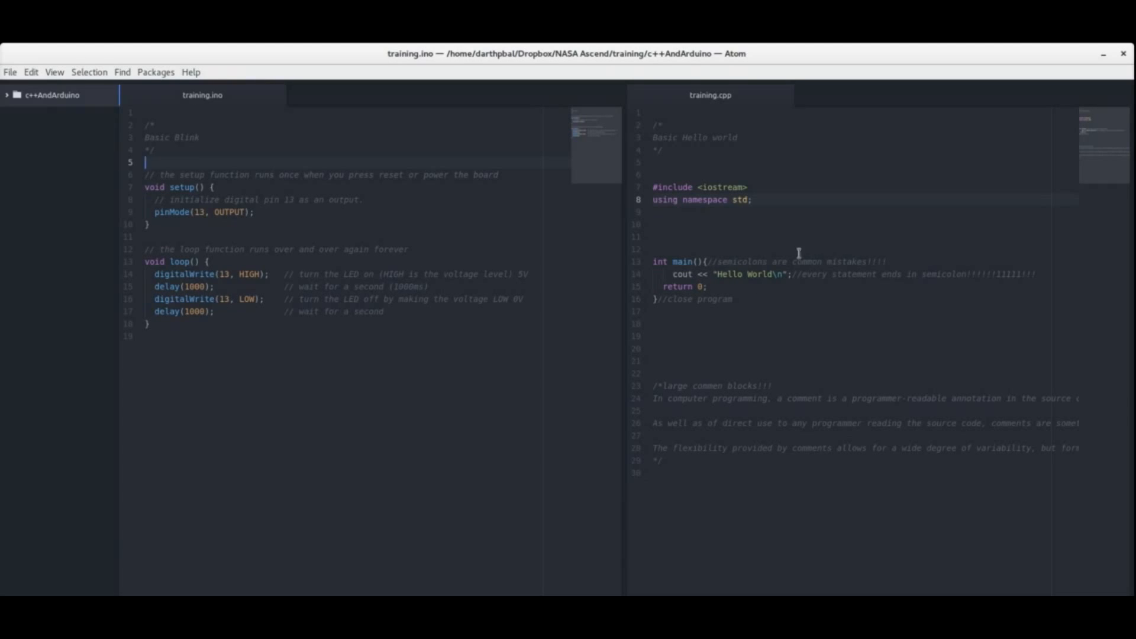
pyautogui.moveTo(796, 282)
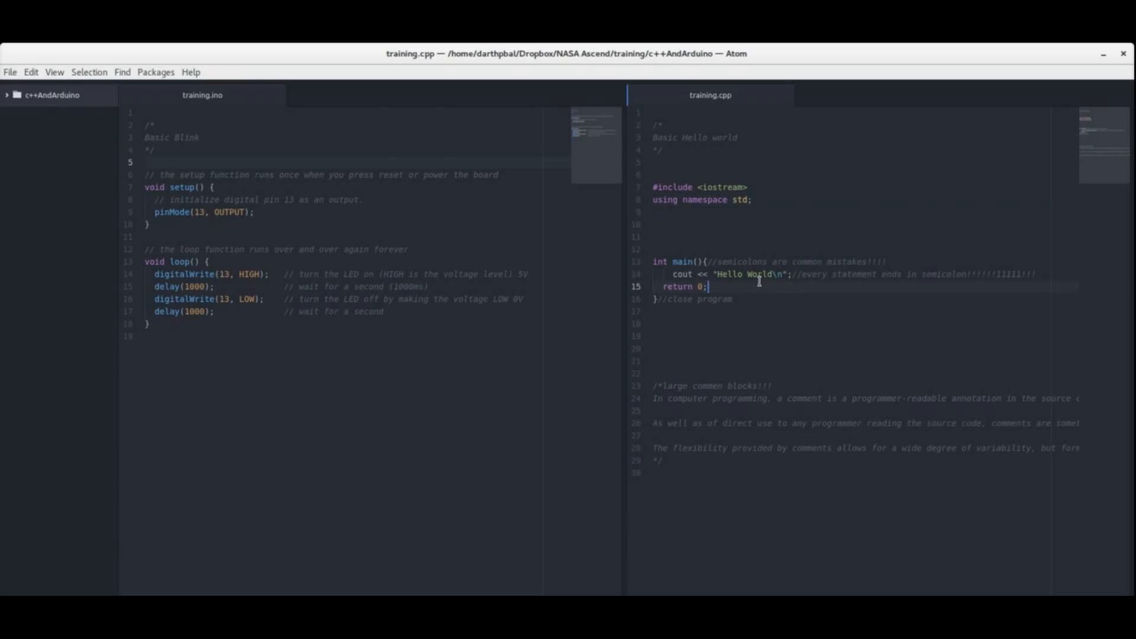
pyautogui.click(233, 273)
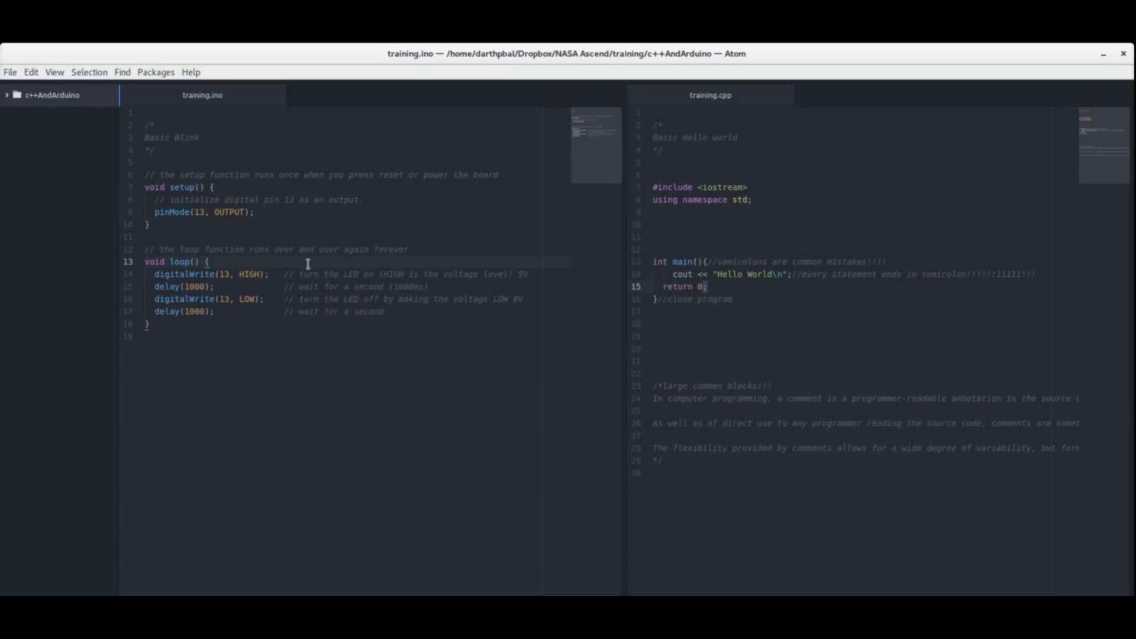
pyautogui.click(210, 261)
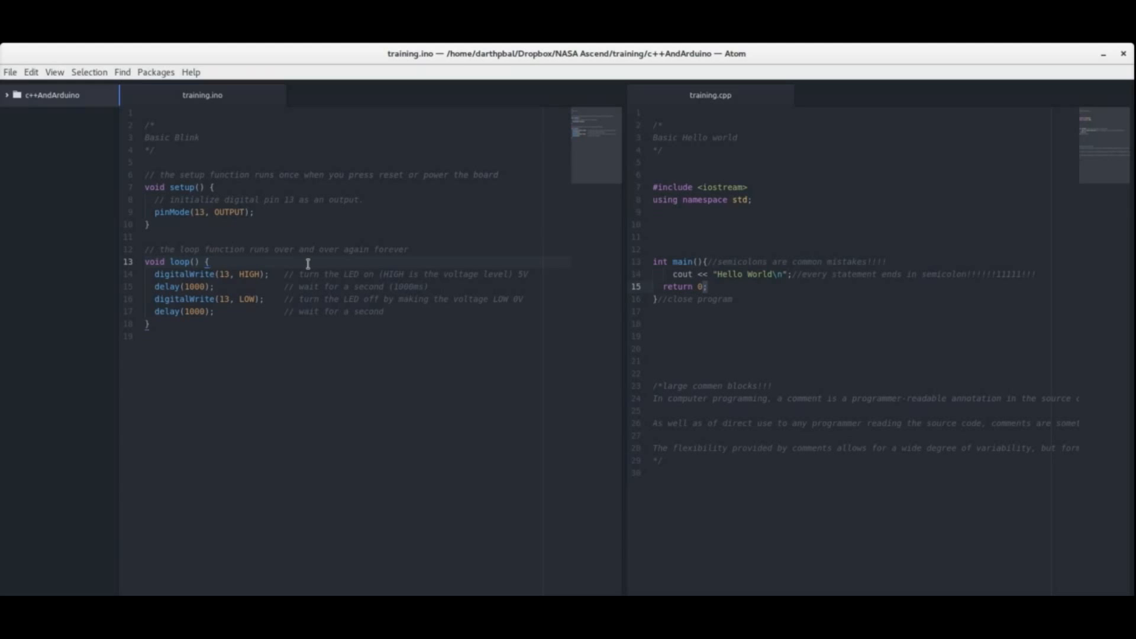
pyautogui.click(210, 262)
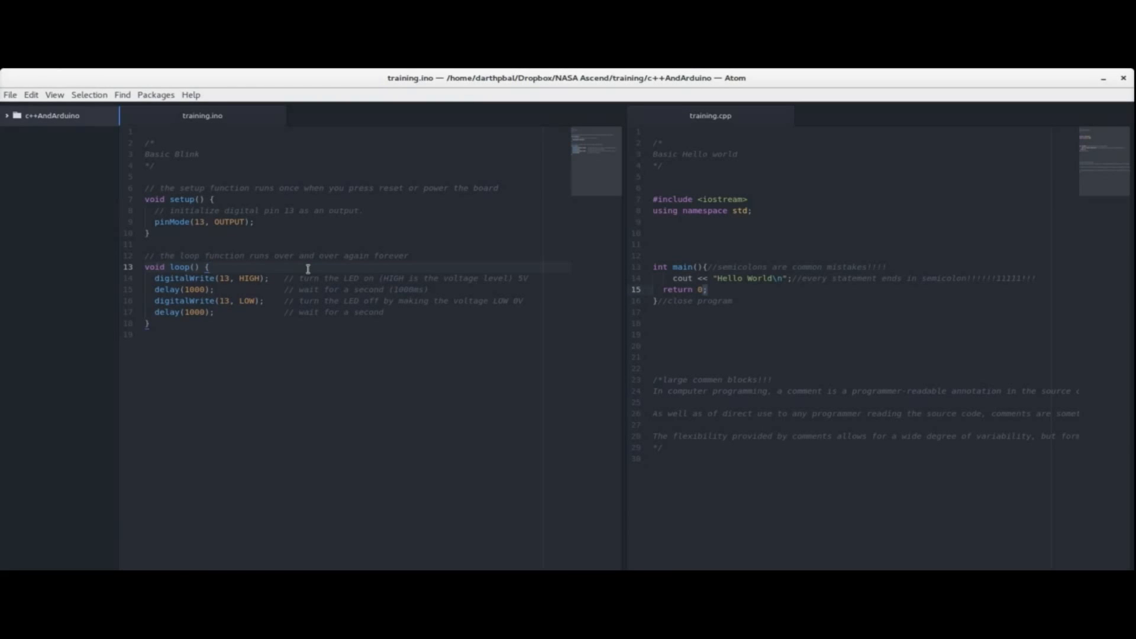
pyautogui.click(210, 266)
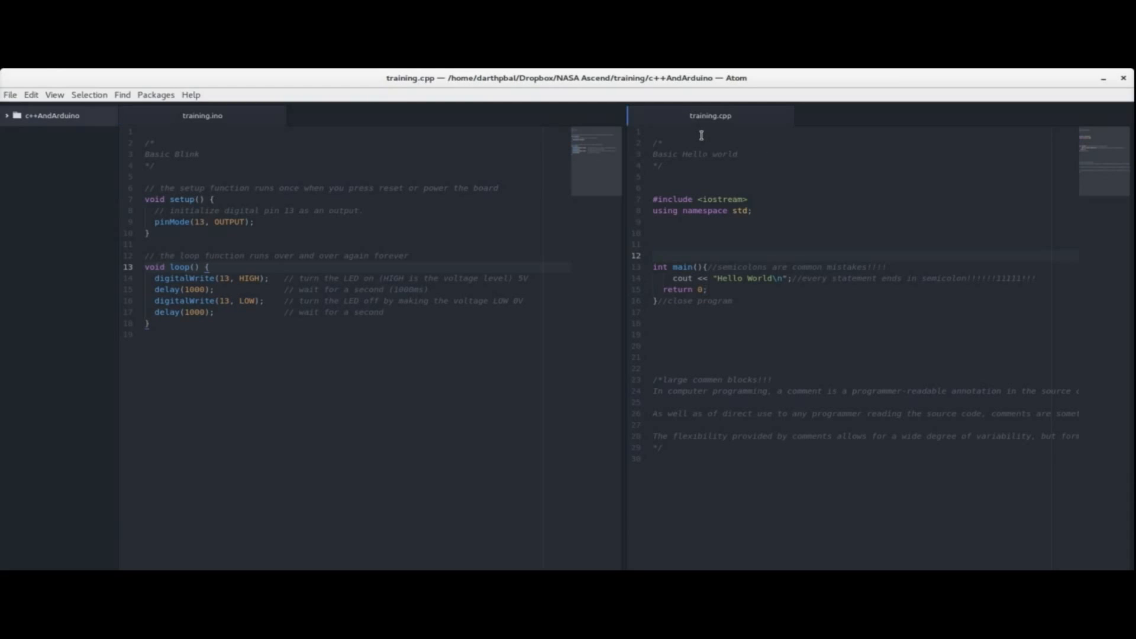
# Step: Select the 'Basic Hello World' header comment above main in training.cpp
pyautogui.click(802, 188)
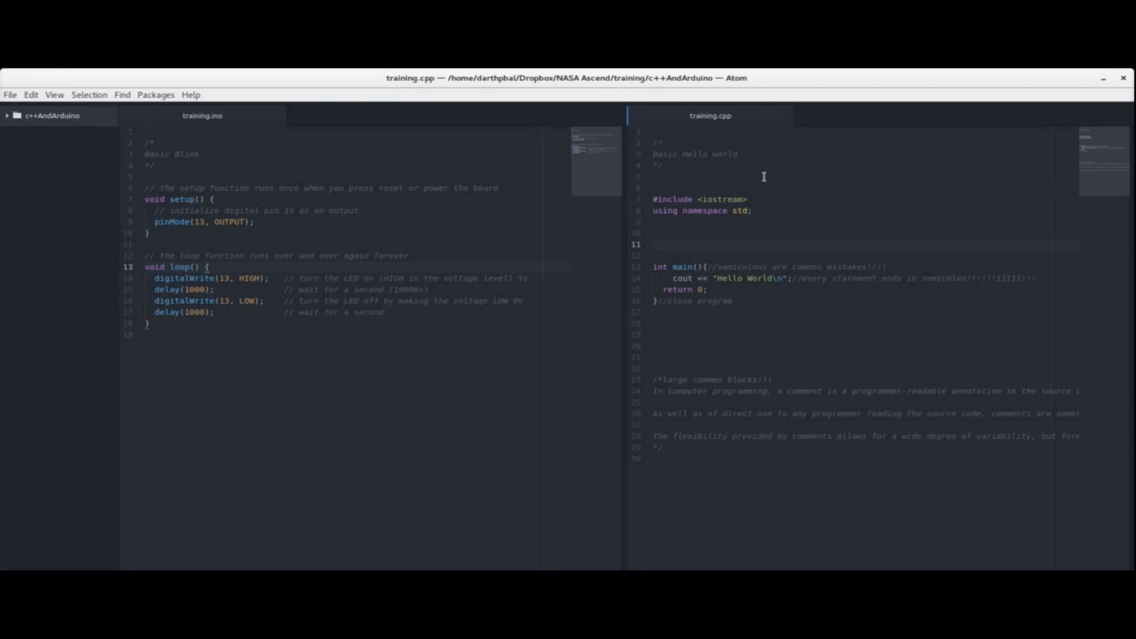
pyautogui.click(665, 165)
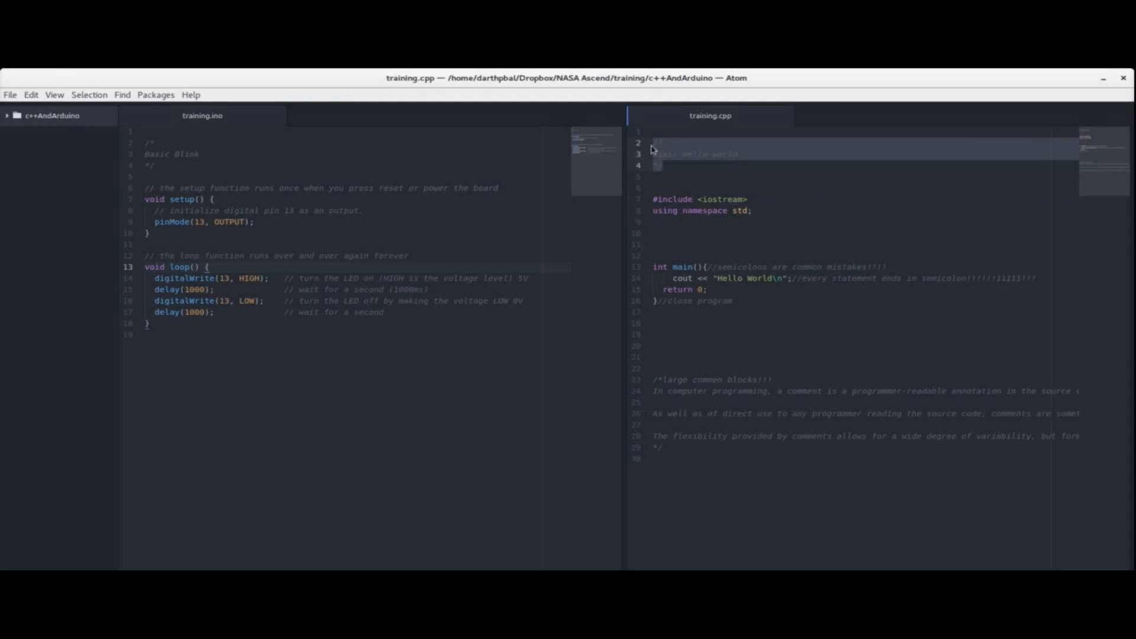
pyautogui.moveTo(754, 145)
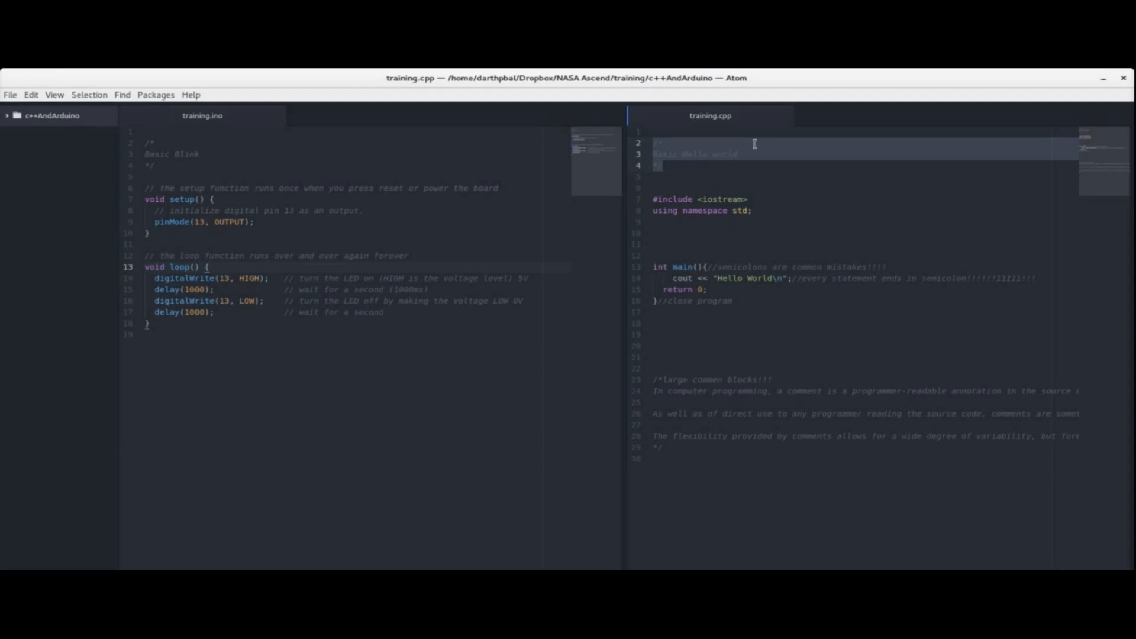
pyautogui.moveTo(770, 210)
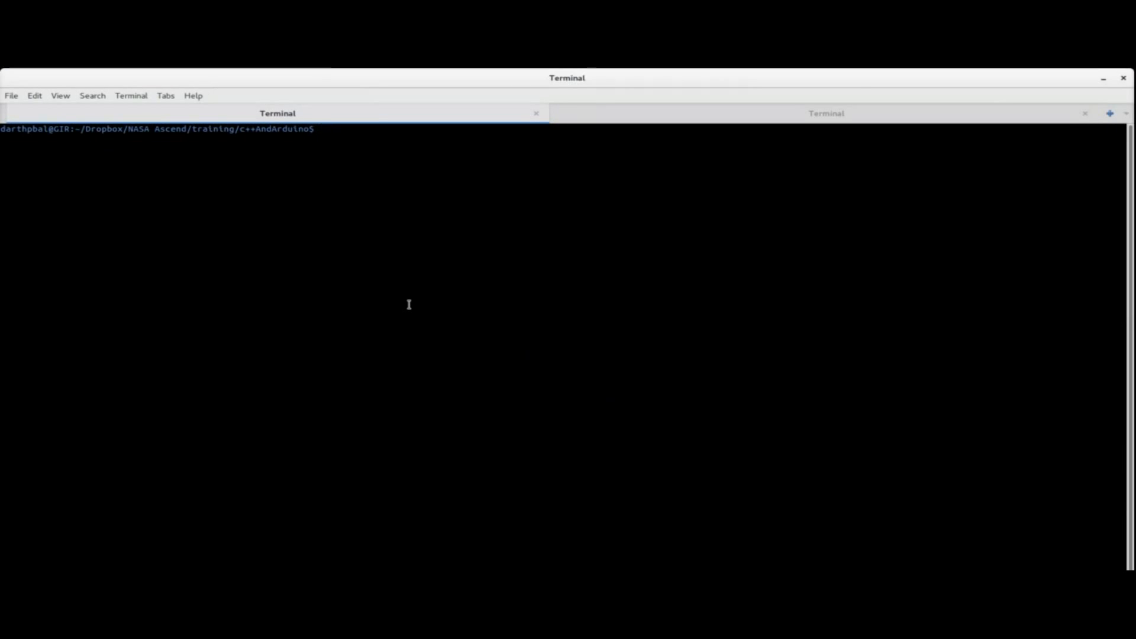
# Step: List the c++AndArduino folder with ll, then clear and return to the code editor
pyautogui.write('ll')
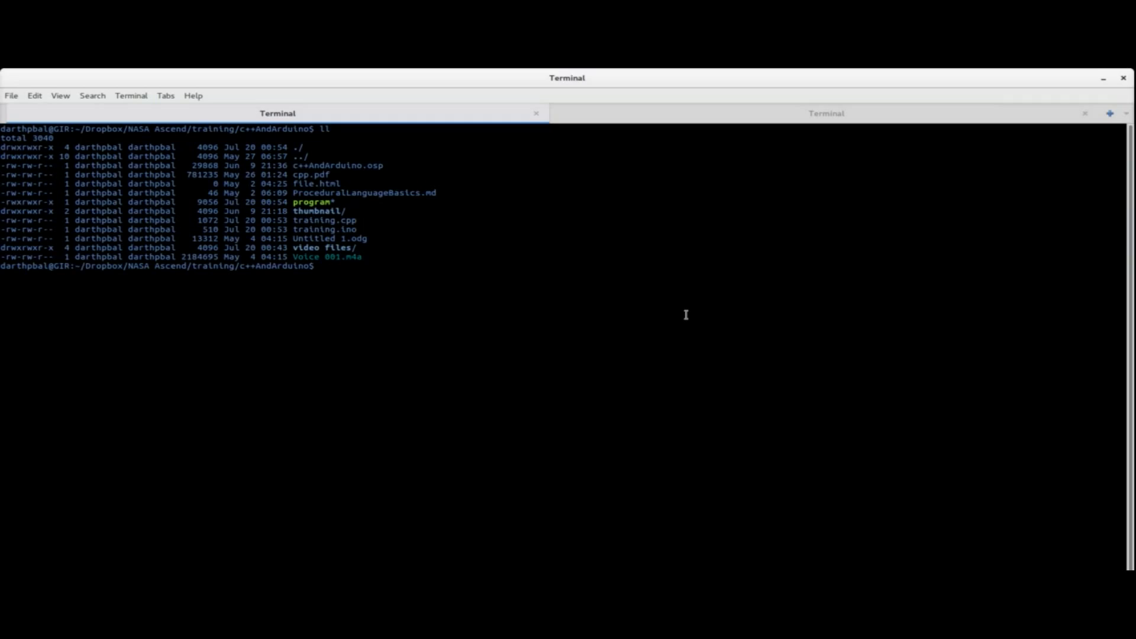
pyautogui.press('ctrl+l')
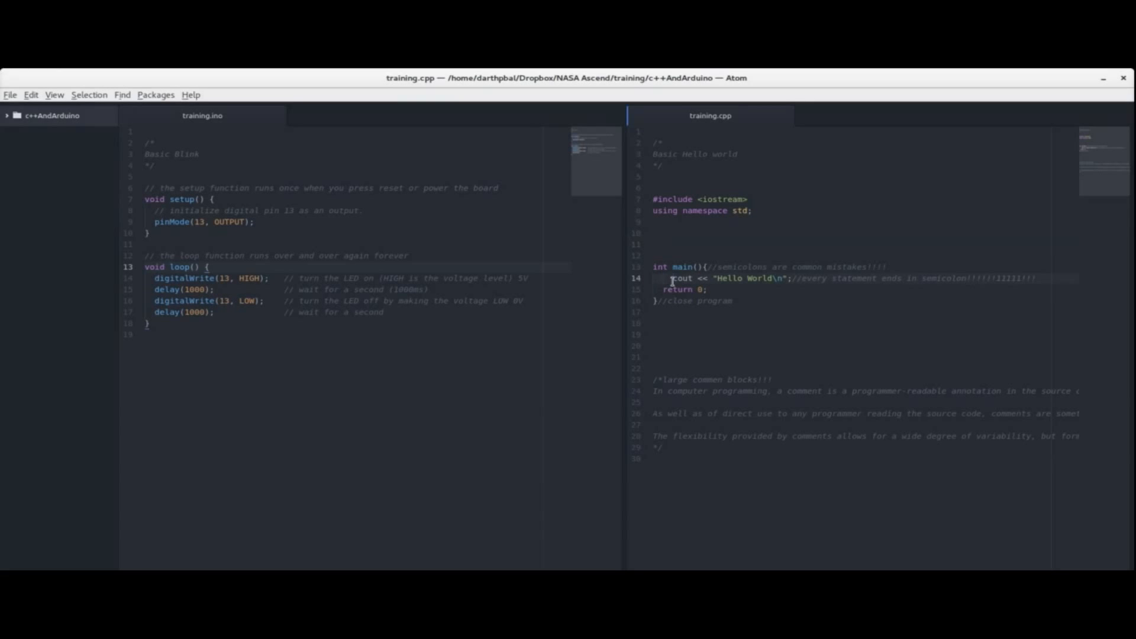
pyautogui.click(646, 266)
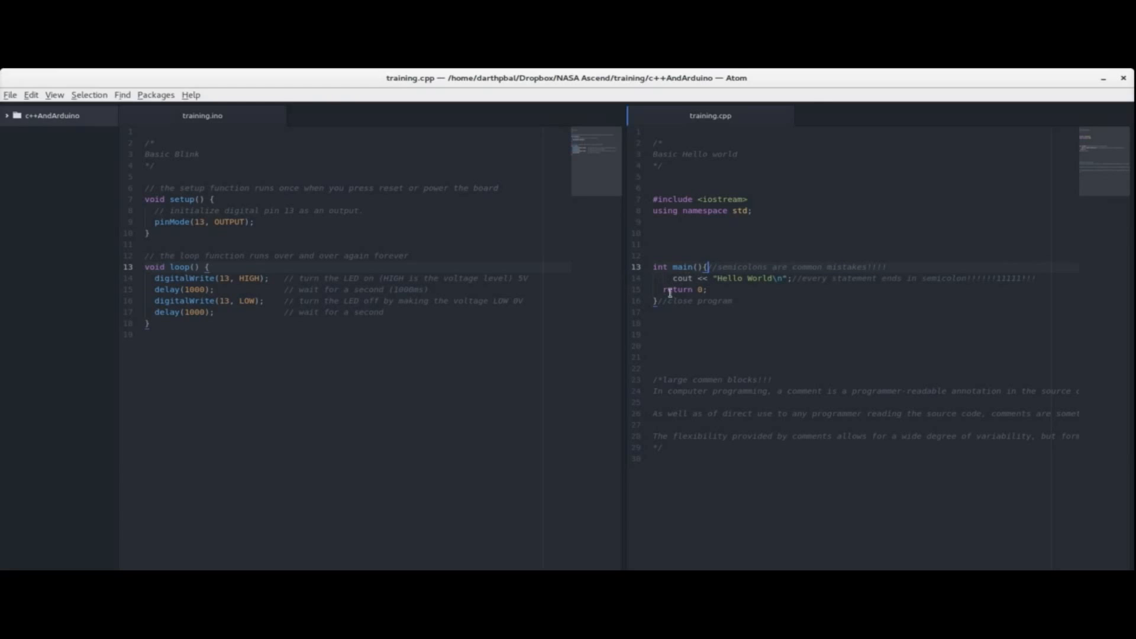
pyautogui.doubleClick(682, 266)
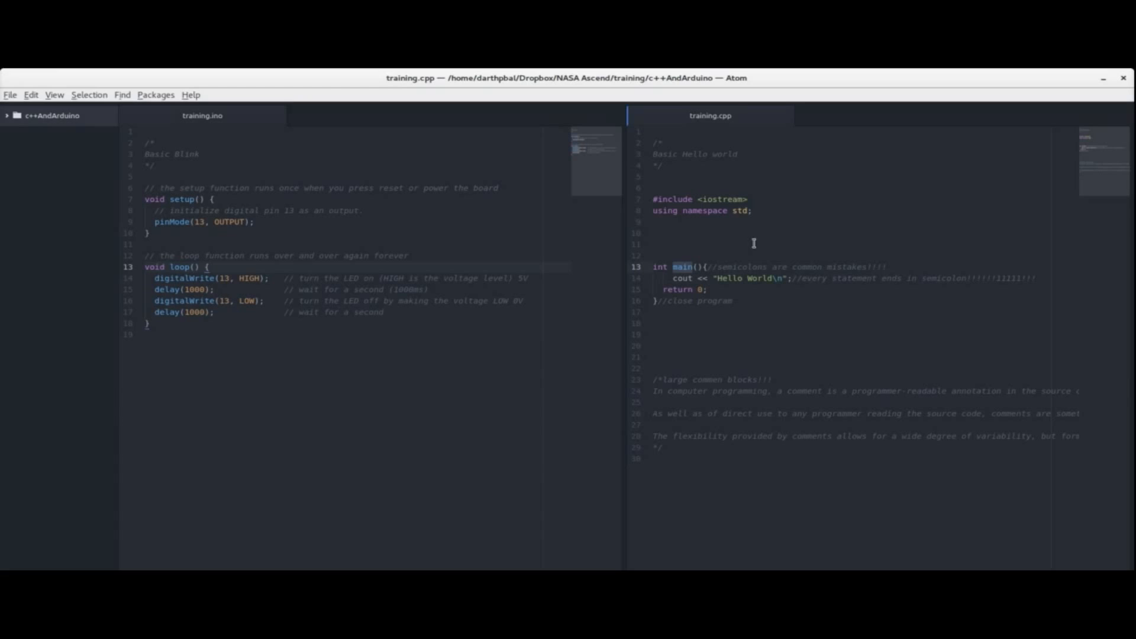
pyautogui.click(682, 278)
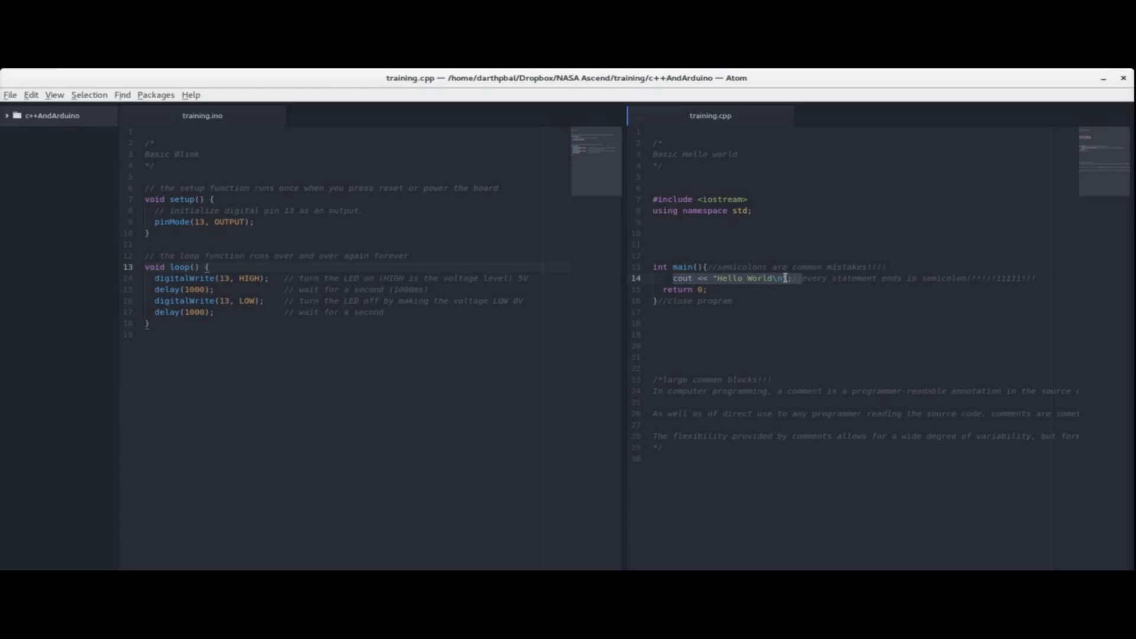
pyautogui.click(713, 183)
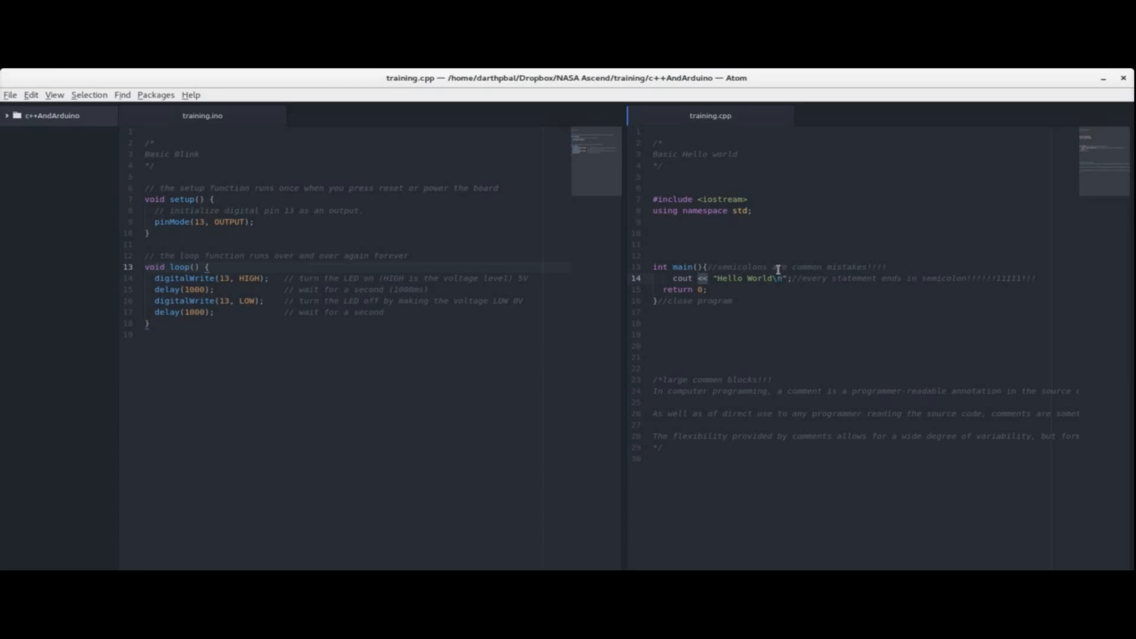
pyautogui.moveTo(710, 198)
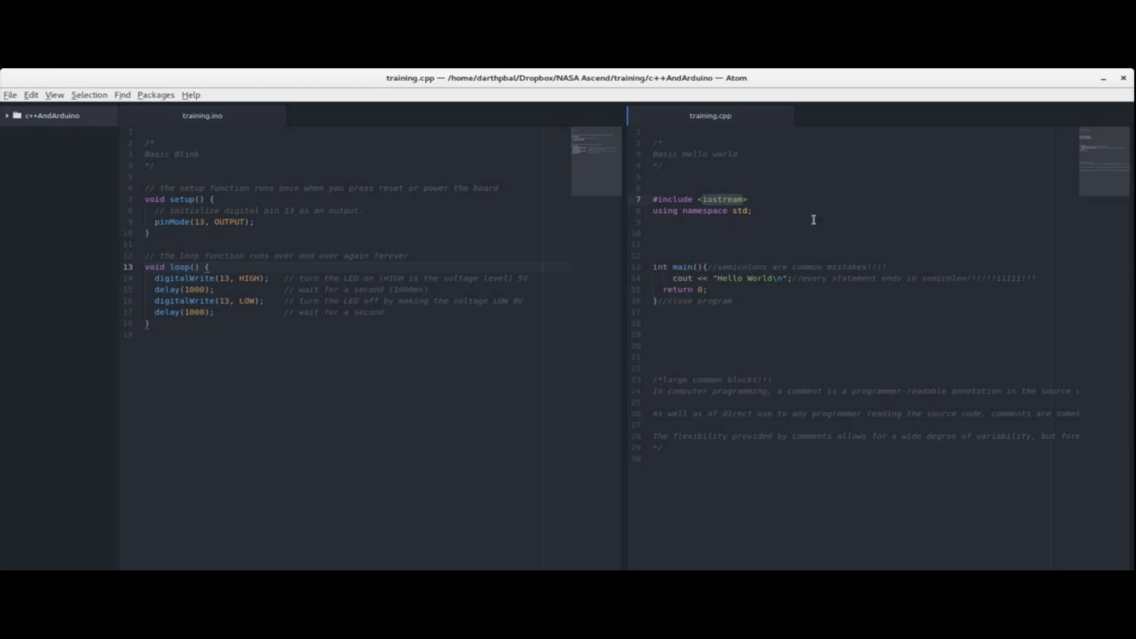
pyautogui.moveTo(765, 220)
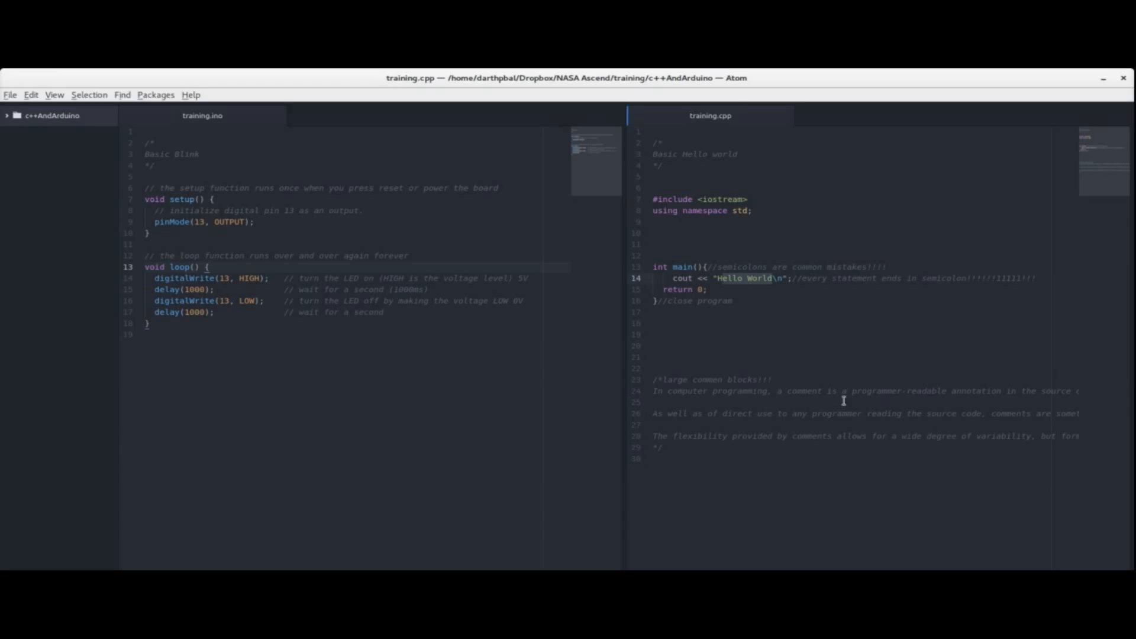
pyautogui.moveTo(692, 312)
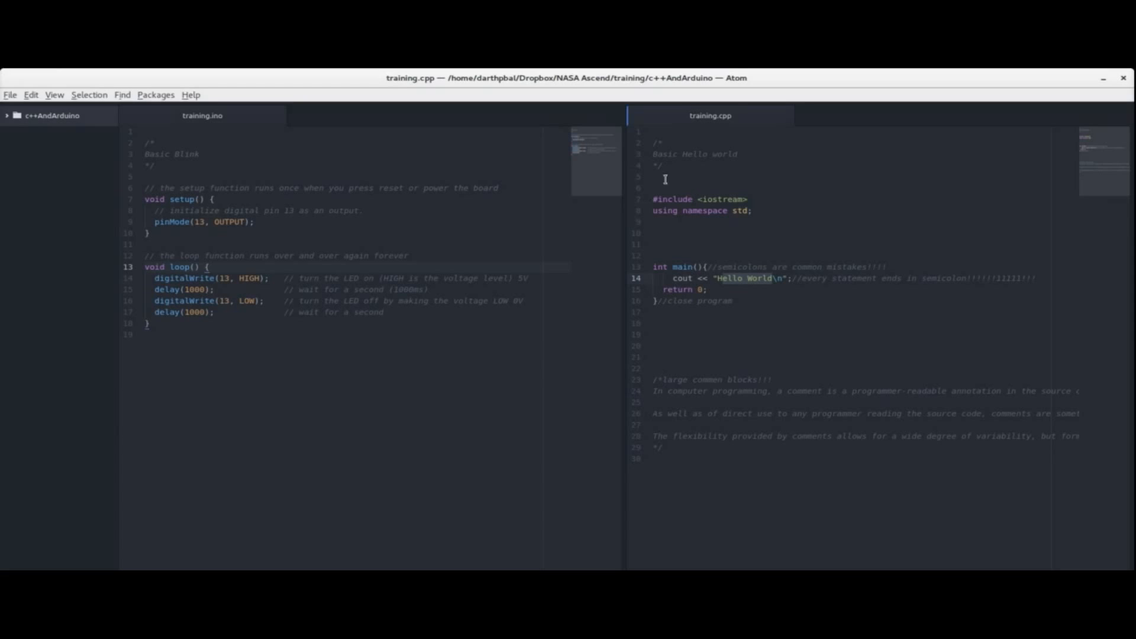
pyautogui.moveTo(657, 373)
pyautogui.write('hello co')
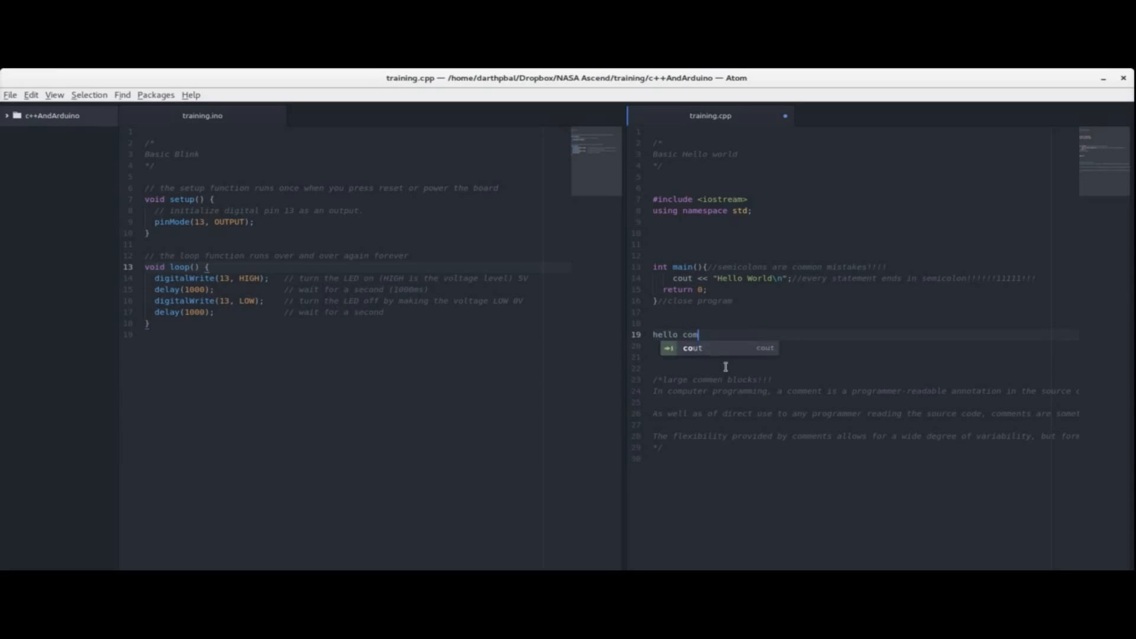
# Step: Write practice // and /*hello comment*/ lines with a cout demo in training.cpp
pyautogui.write('ment')
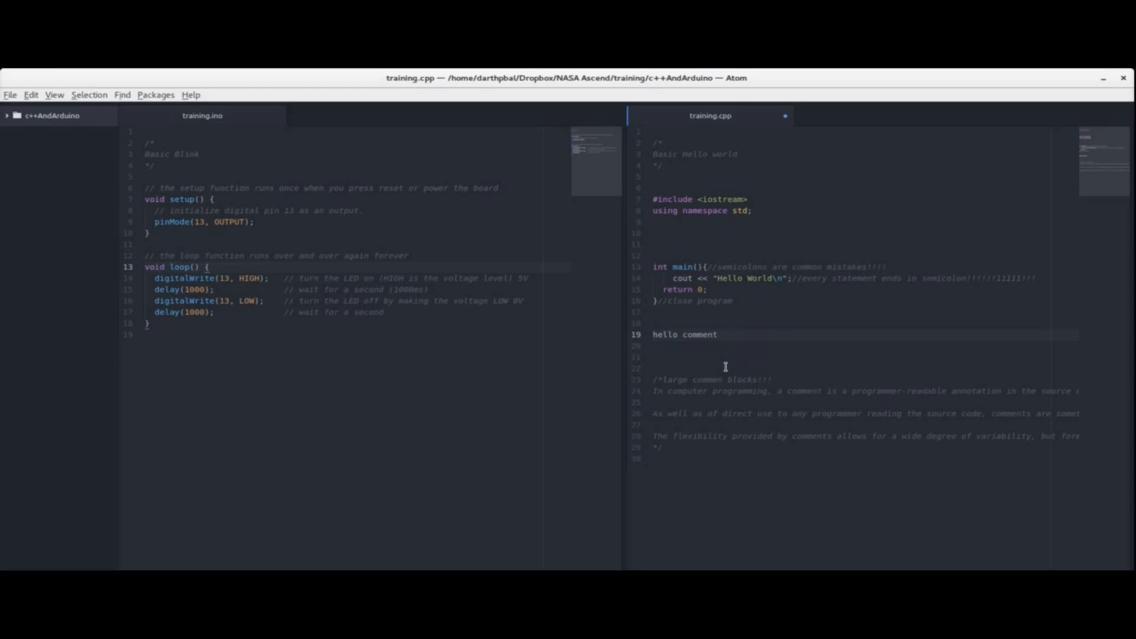
pyautogui.write('//')
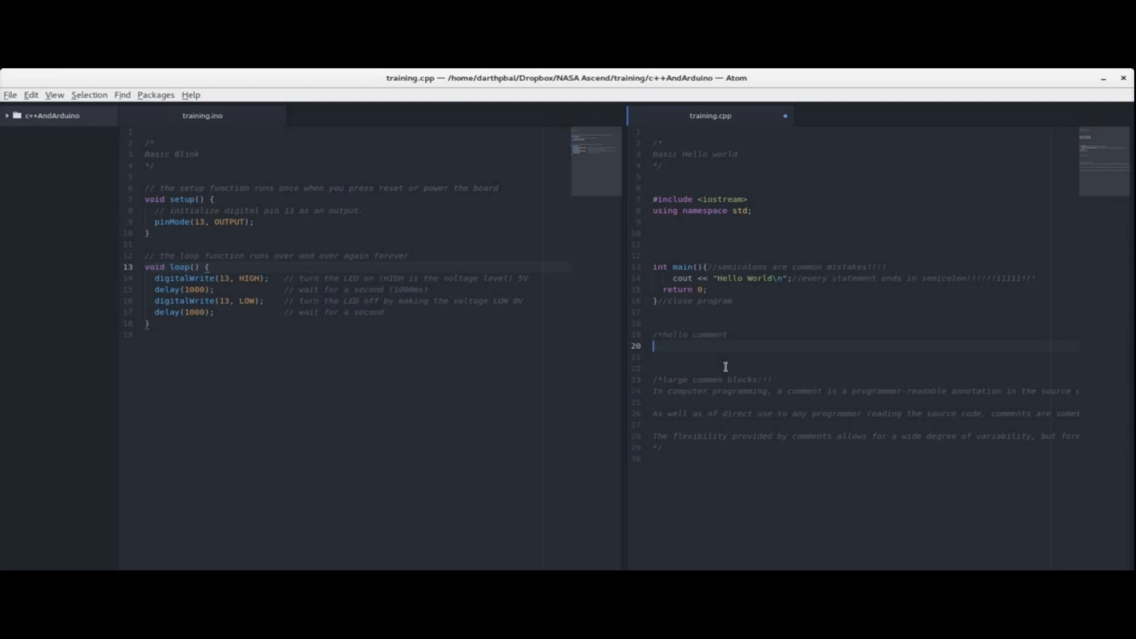
pyautogui.write('cout')
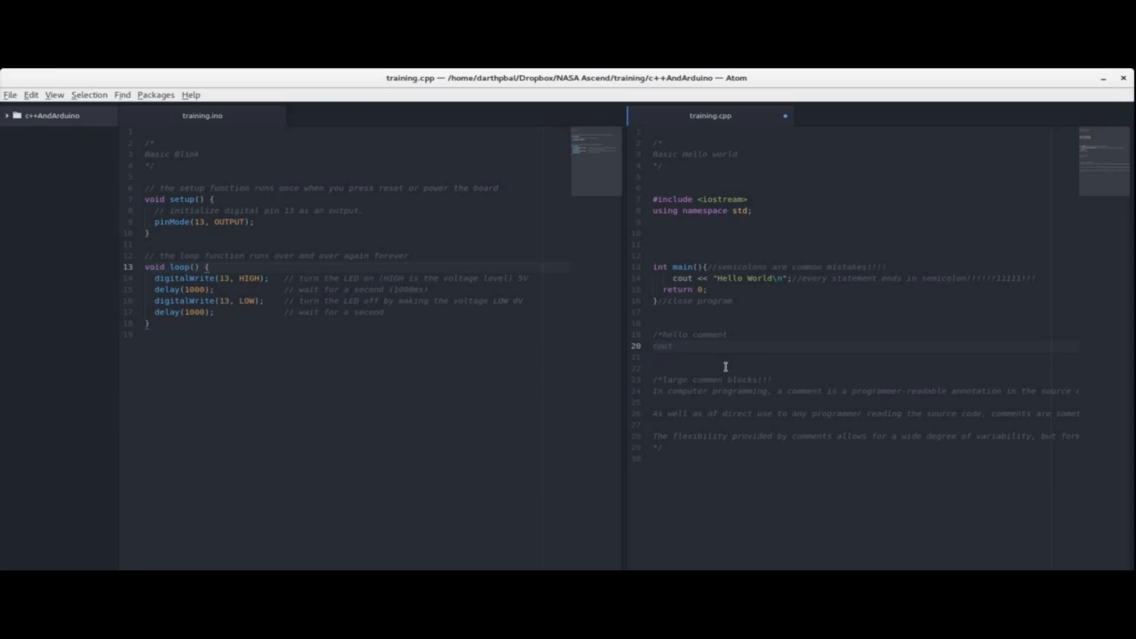
pyautogui.doubleClick(660, 345)
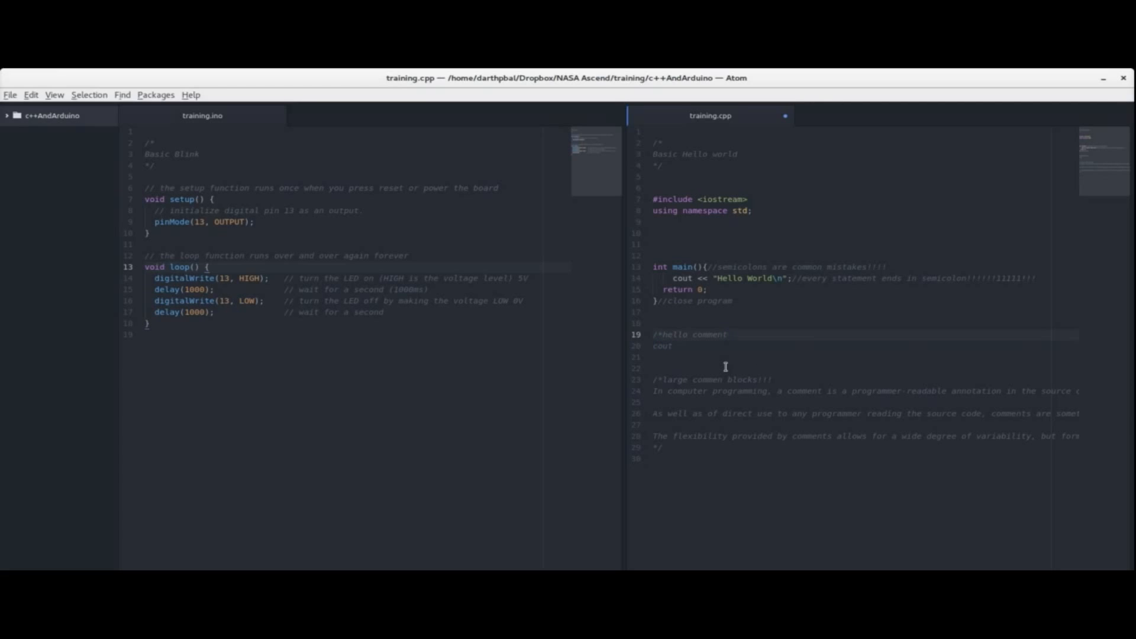
pyautogui.write('*/')
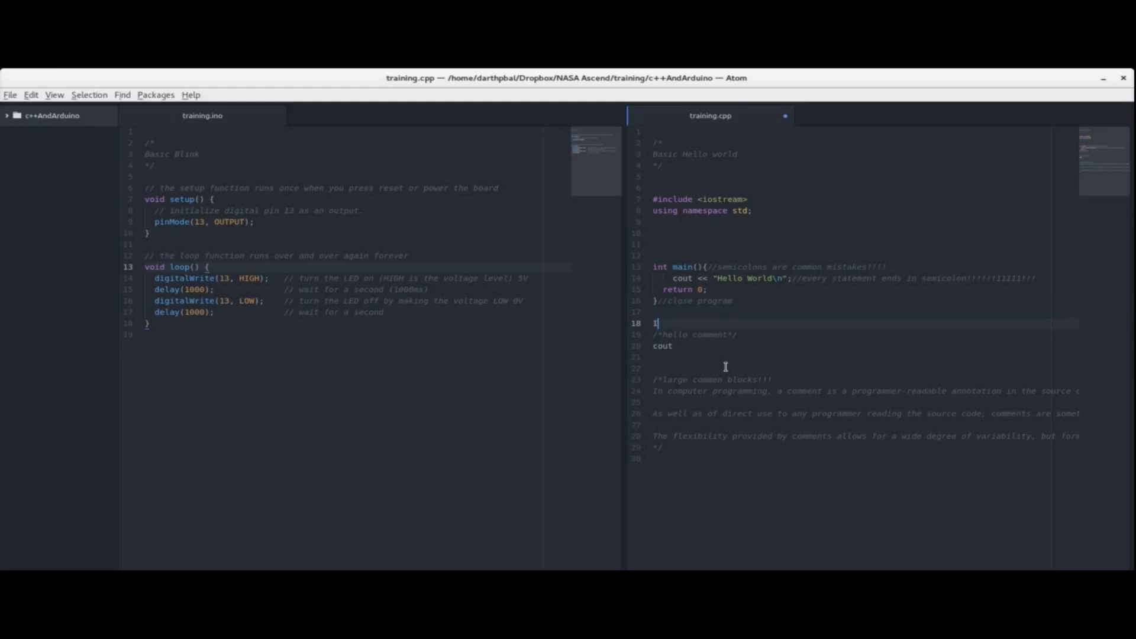
pyautogui.write("'m a co")
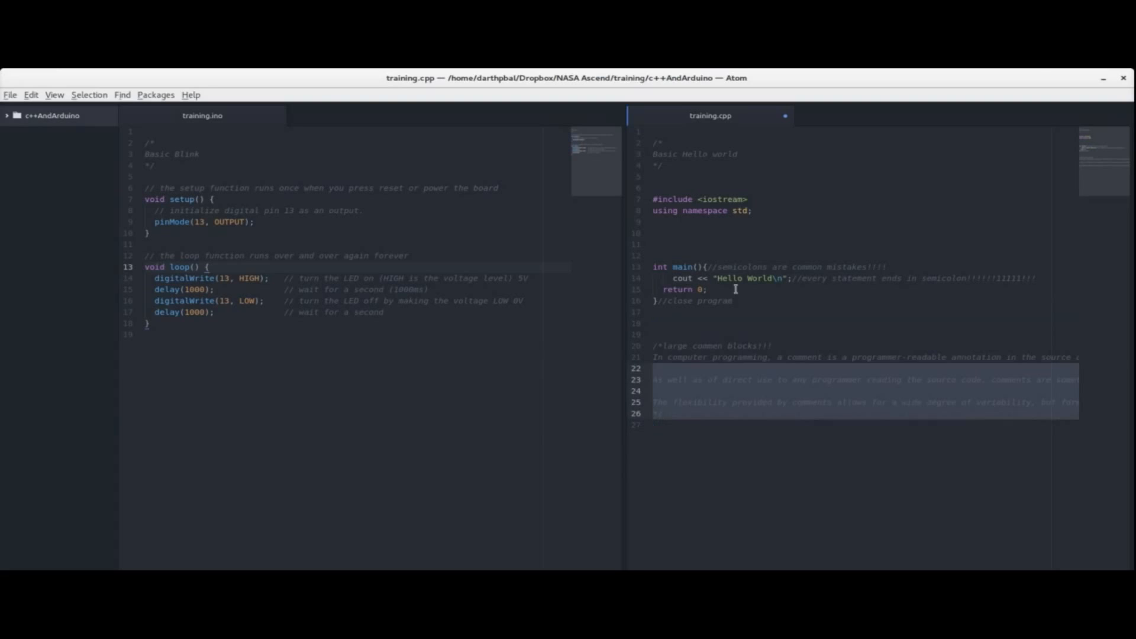
# Step: Clear the Terminal and highlight the g++ compiler name in the compile-and-run command
pyautogui.click(772, 345)
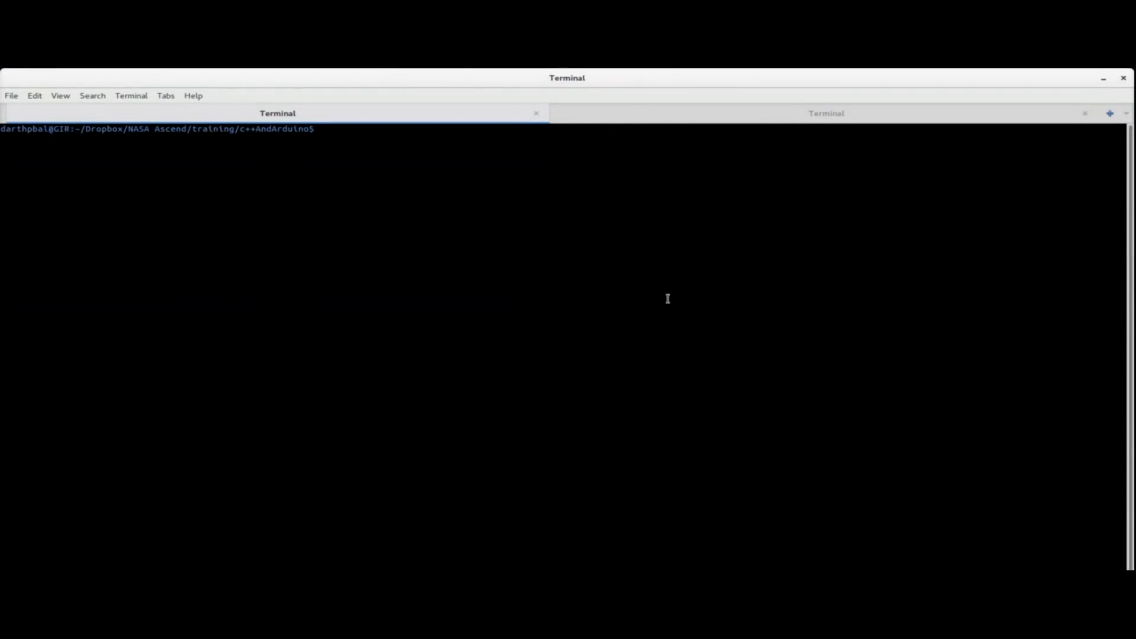
pyautogui.write('clear')
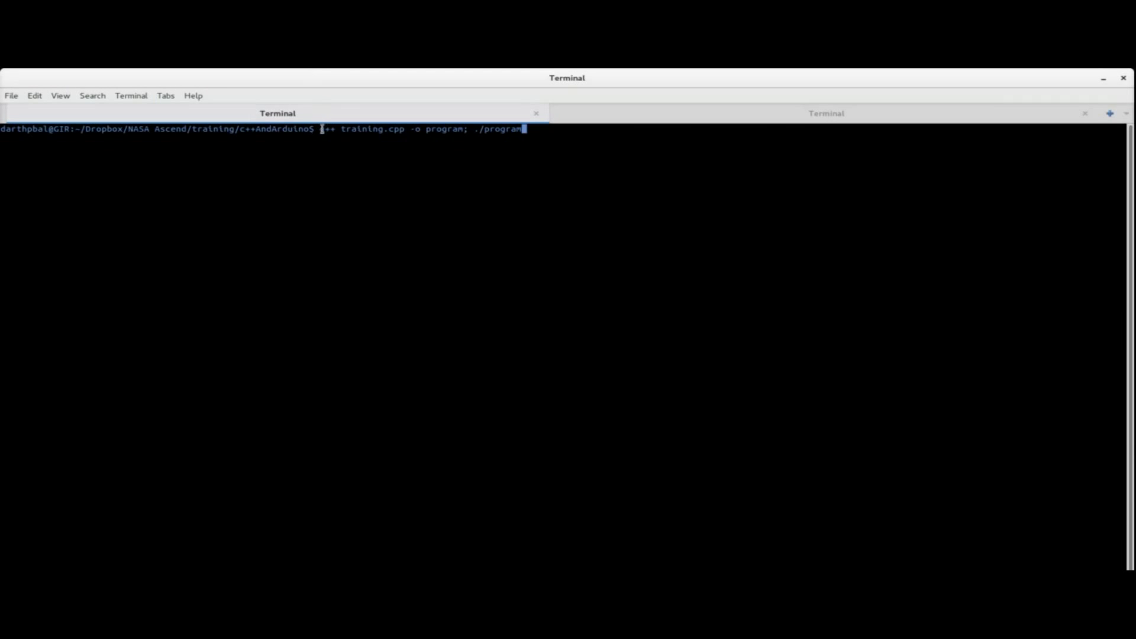
pyautogui.doubleClick(327, 129)
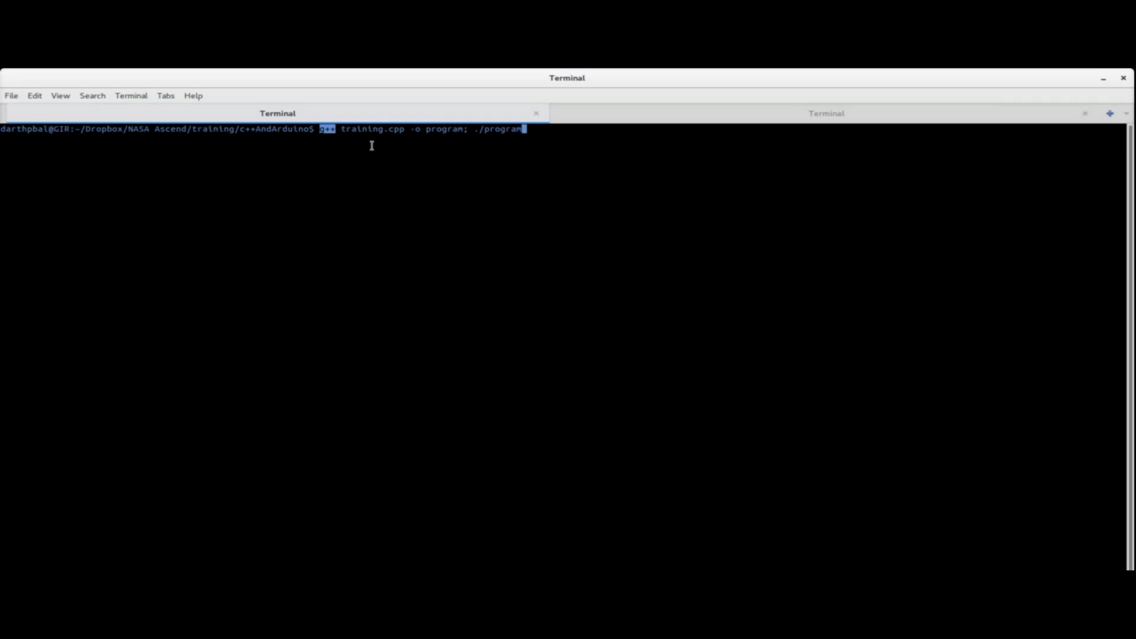
pyautogui.doubleClick(371, 129)
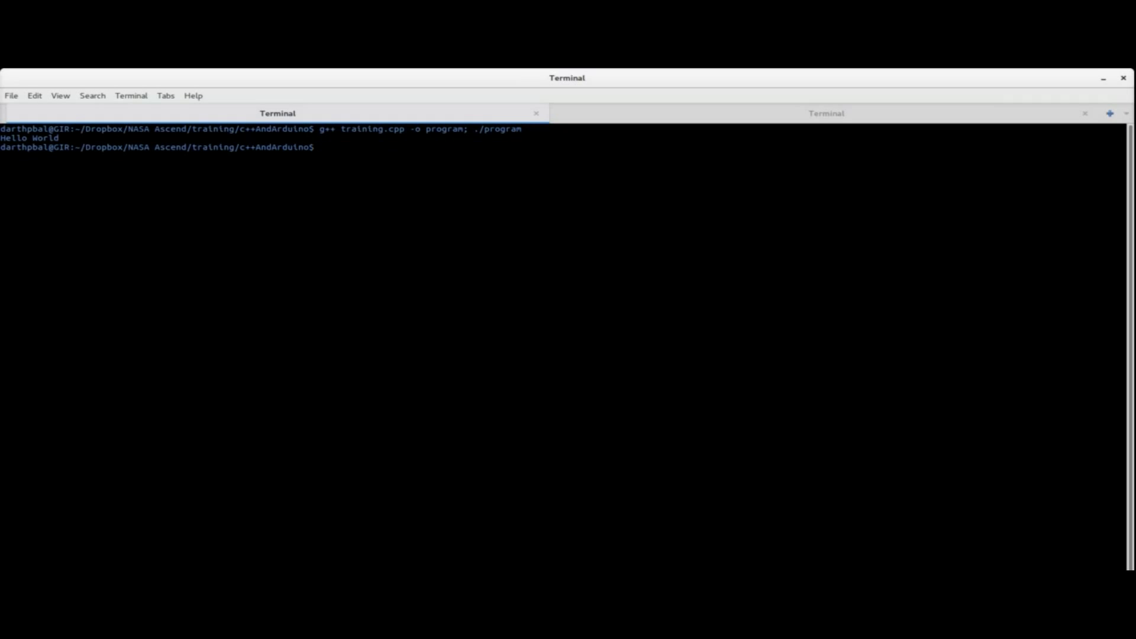
# Step: Highlight the printed 'Hello World' output line, then clear the highlight
pyautogui.doubleClick(34, 139)
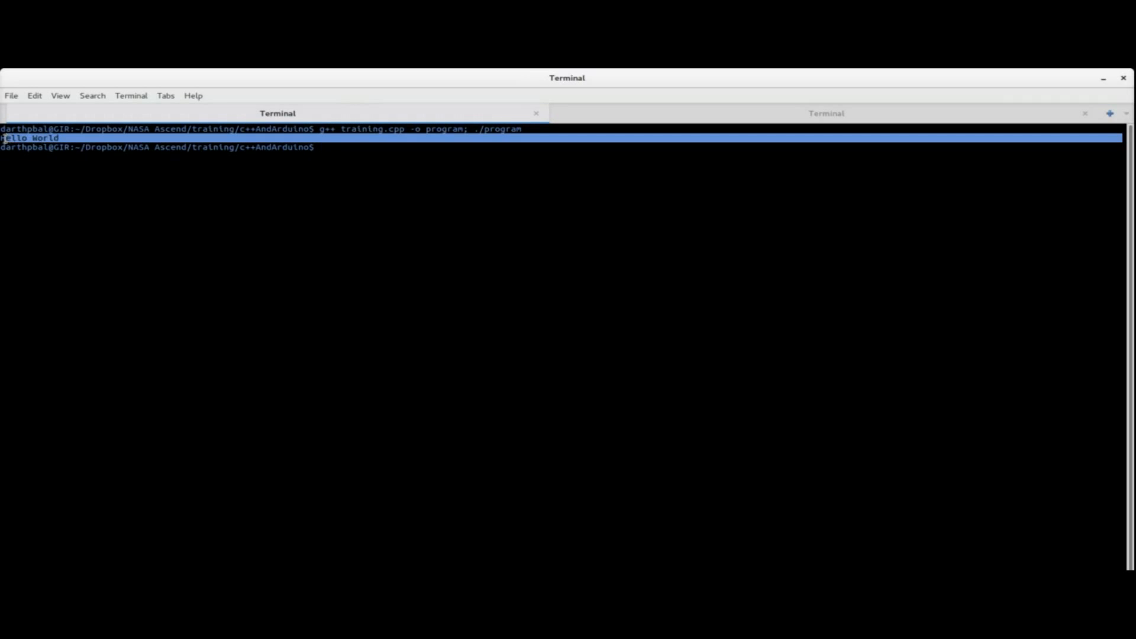
pyautogui.click(283, 313)
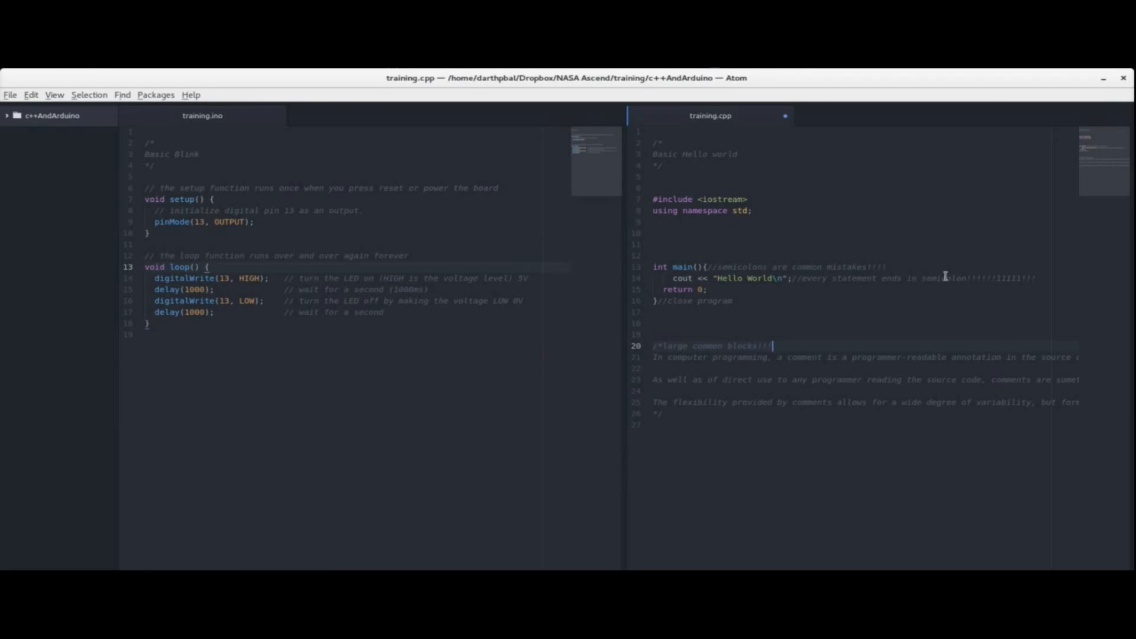
pyautogui.moveTo(218, 116)
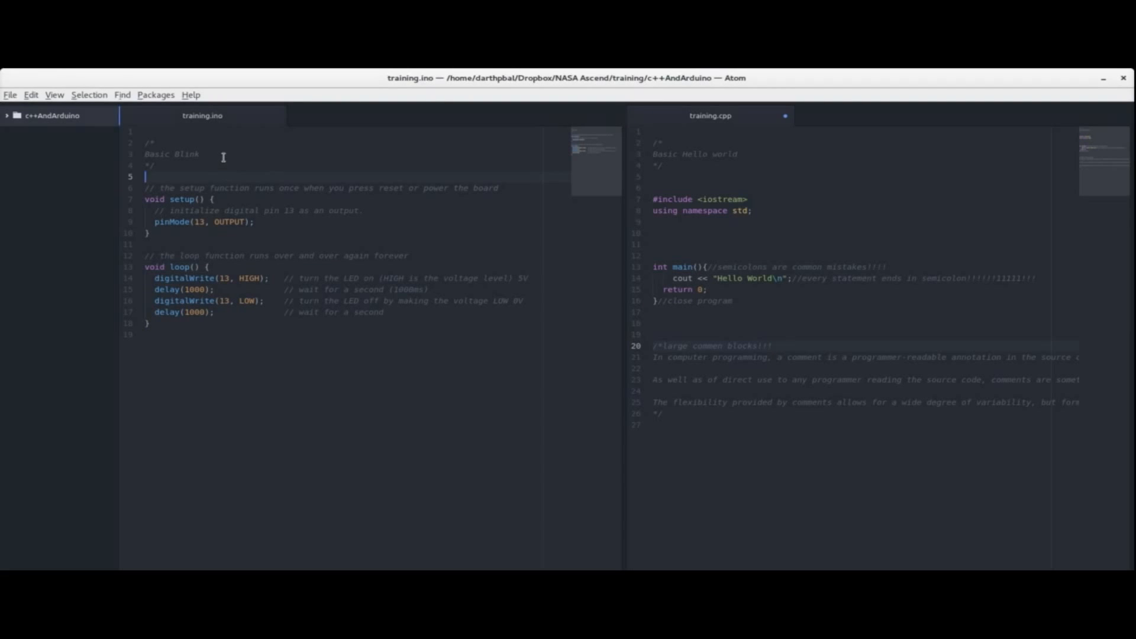
pyautogui.moveTo(499, 244)
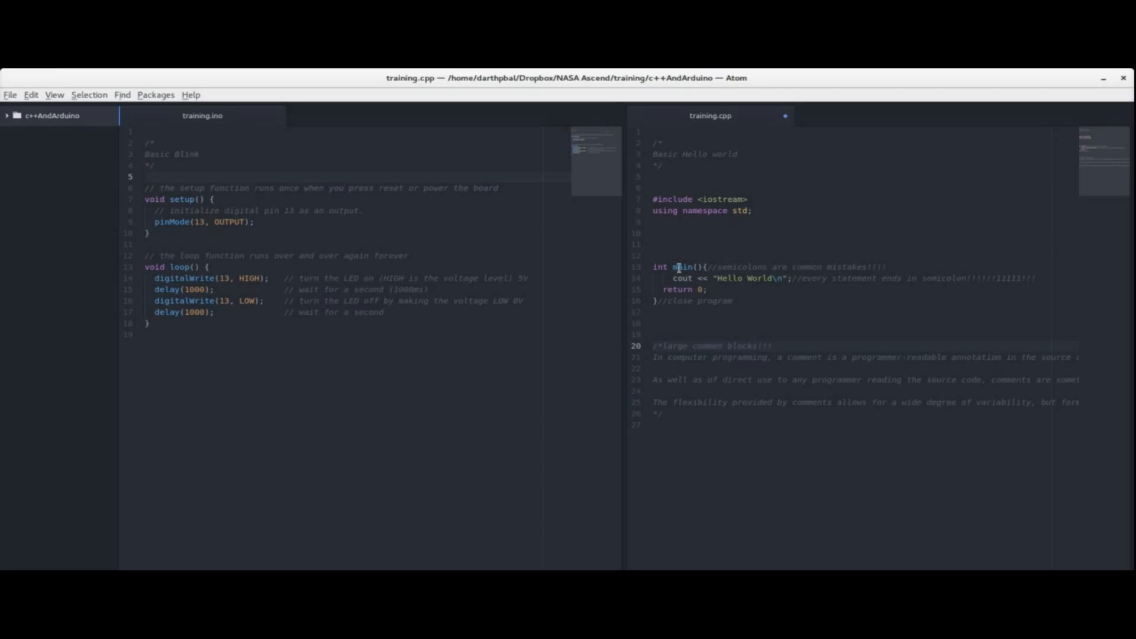
pyautogui.doubleClick(669, 267)
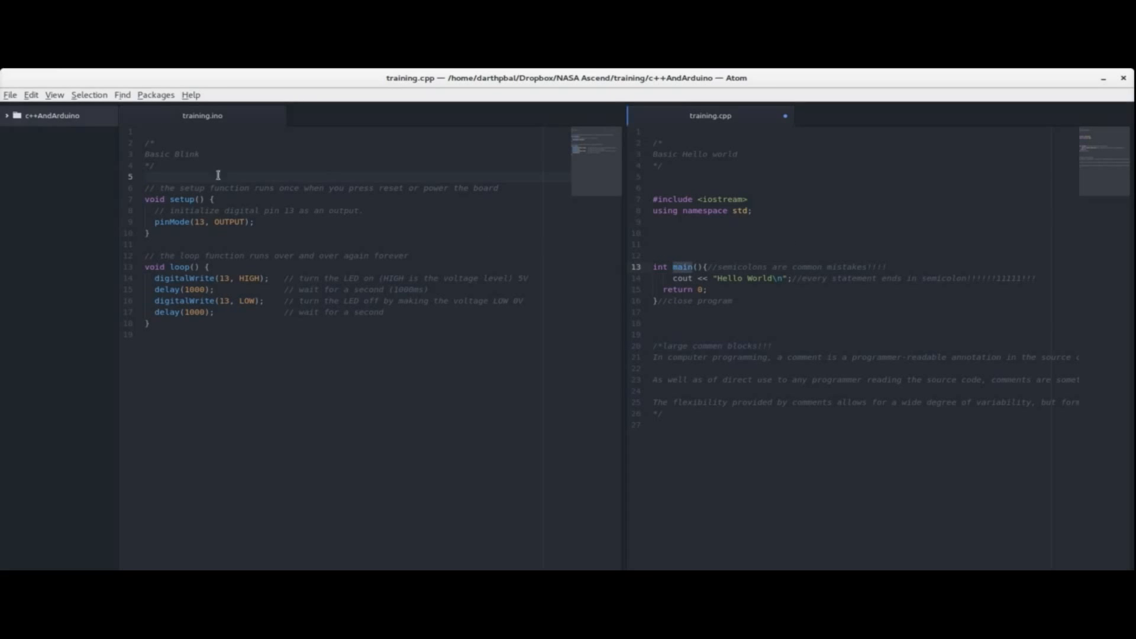
pyautogui.moveTo(194, 201)
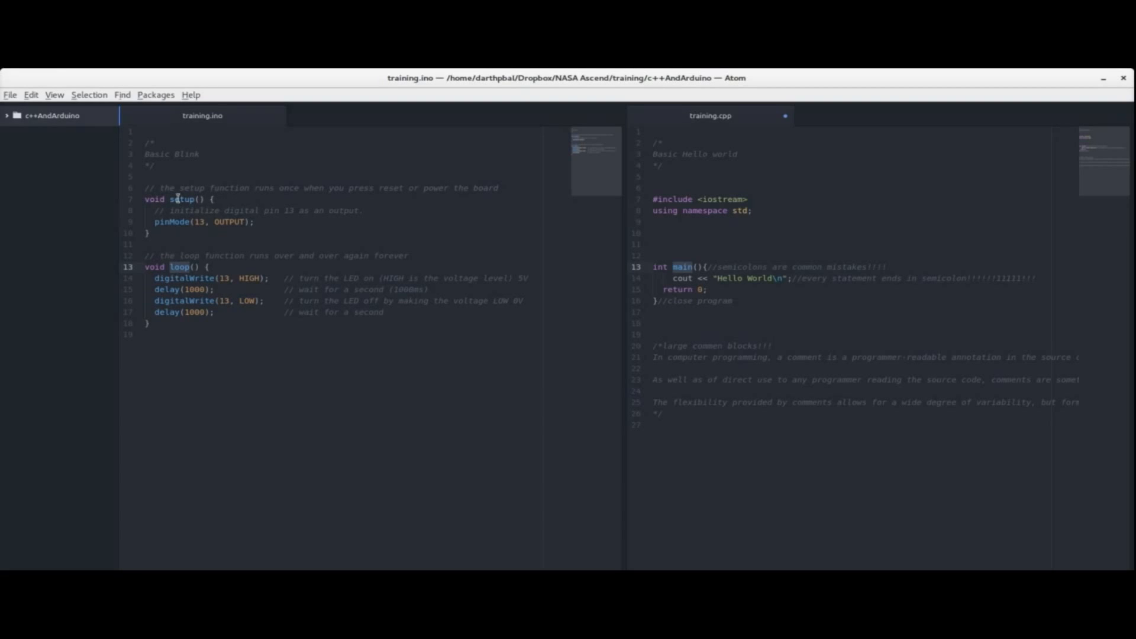
pyautogui.moveTo(241, 80)
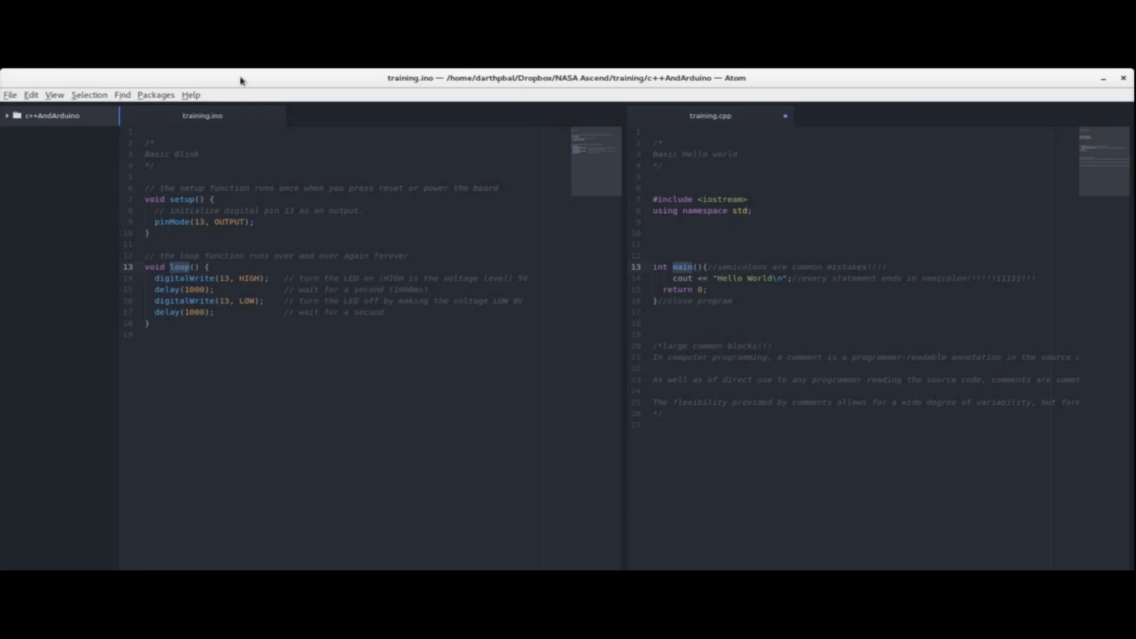
pyautogui.moveTo(174, 236)
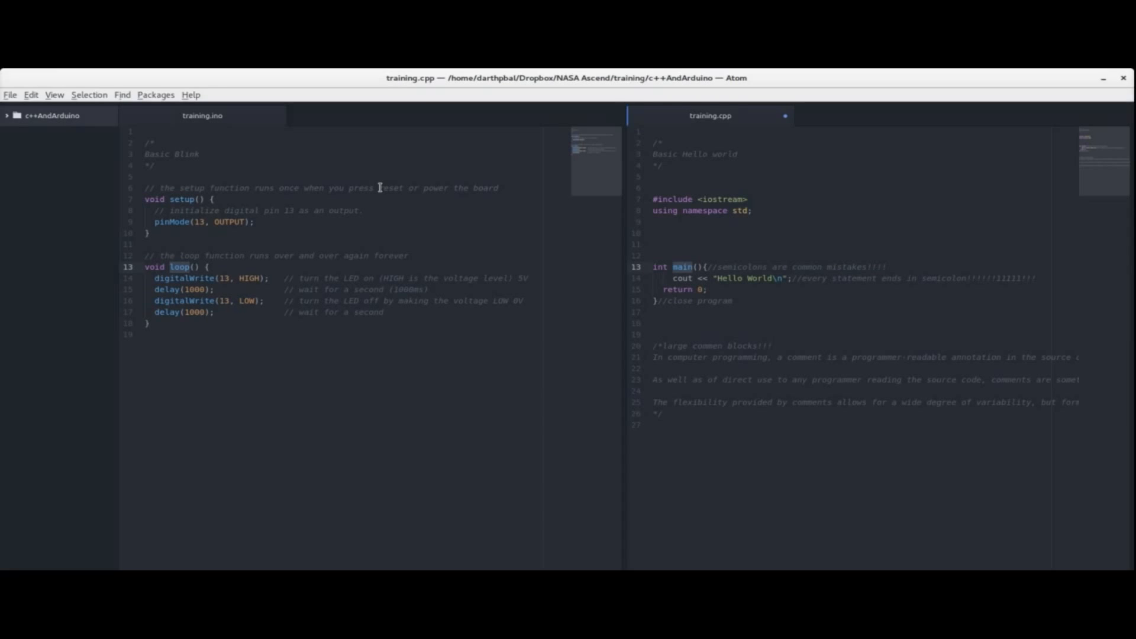
pyautogui.moveTo(370, 188)
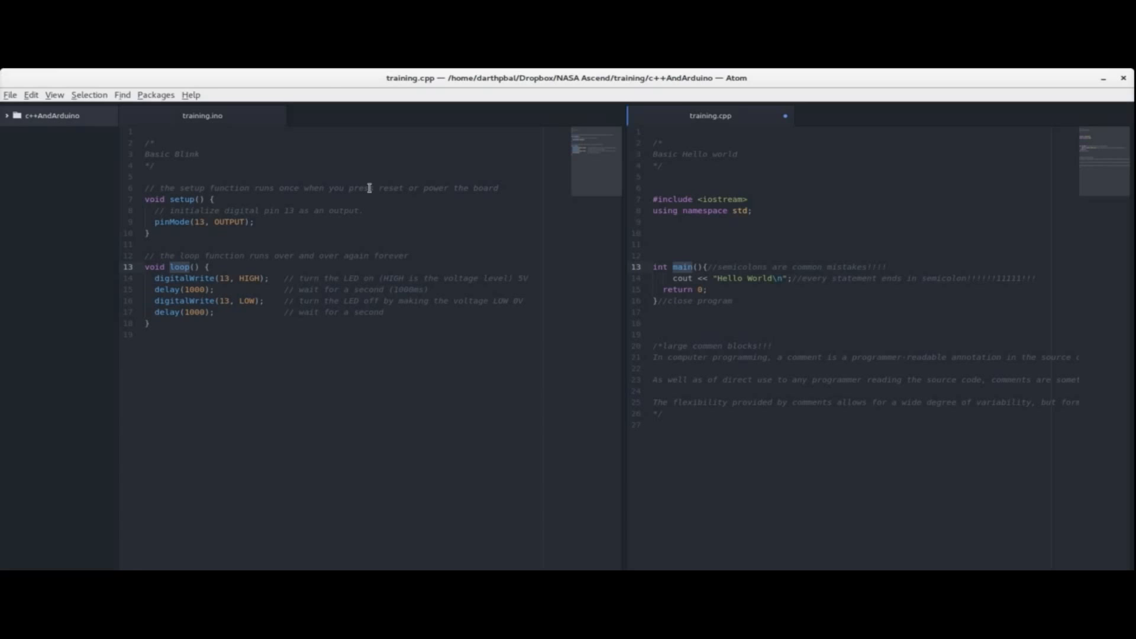
pyautogui.moveTo(235, 210)
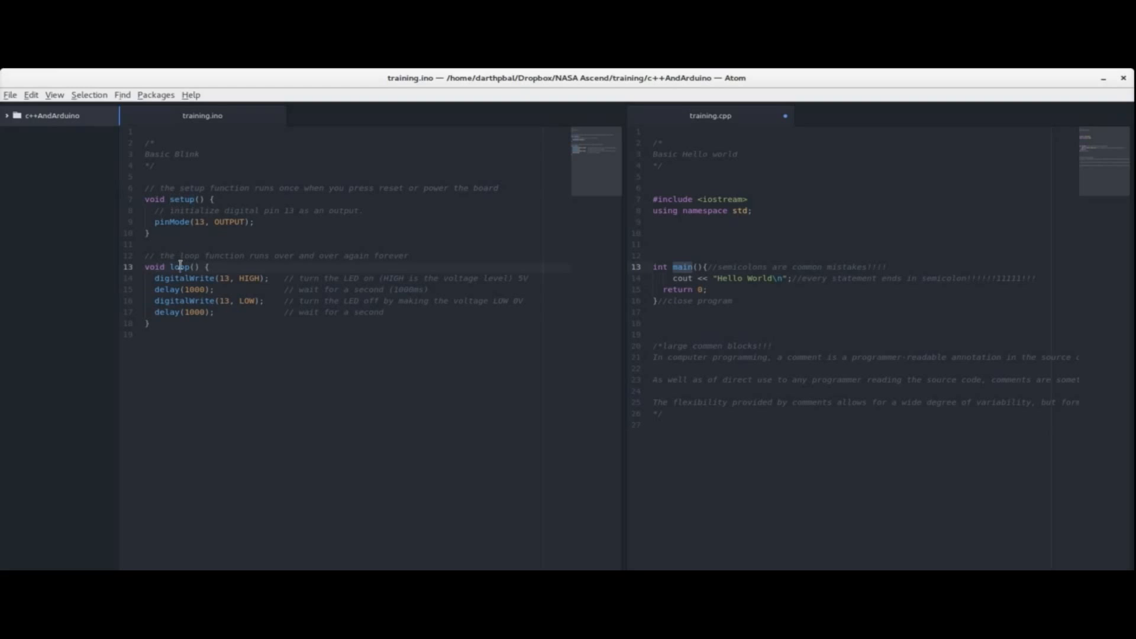
pyautogui.doubleClick(179, 266)
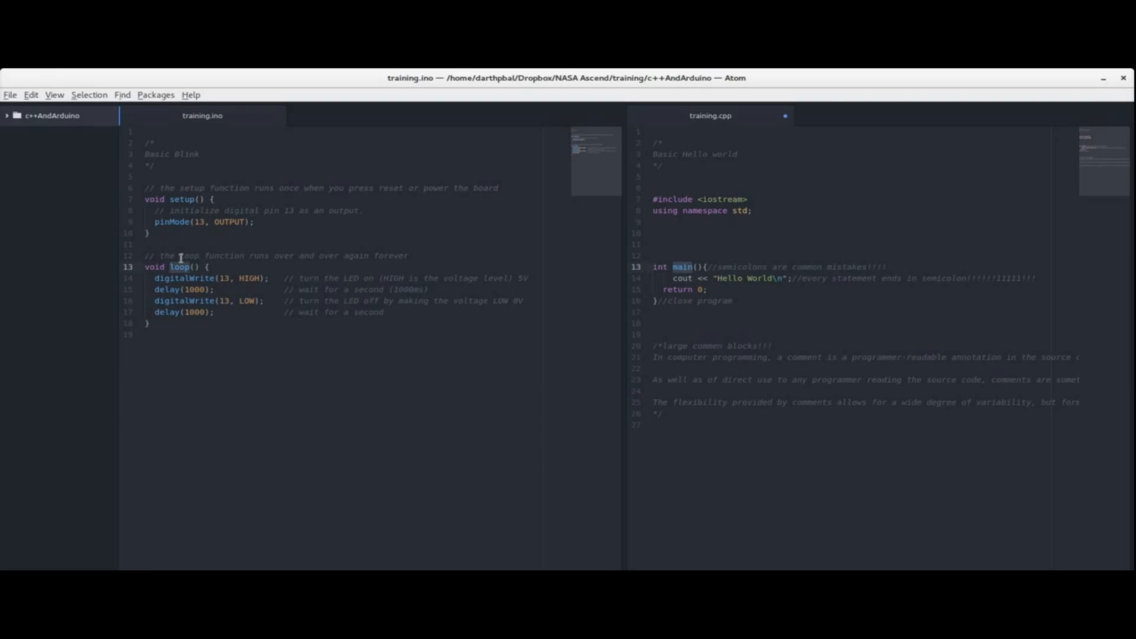
pyautogui.moveTo(214, 198)
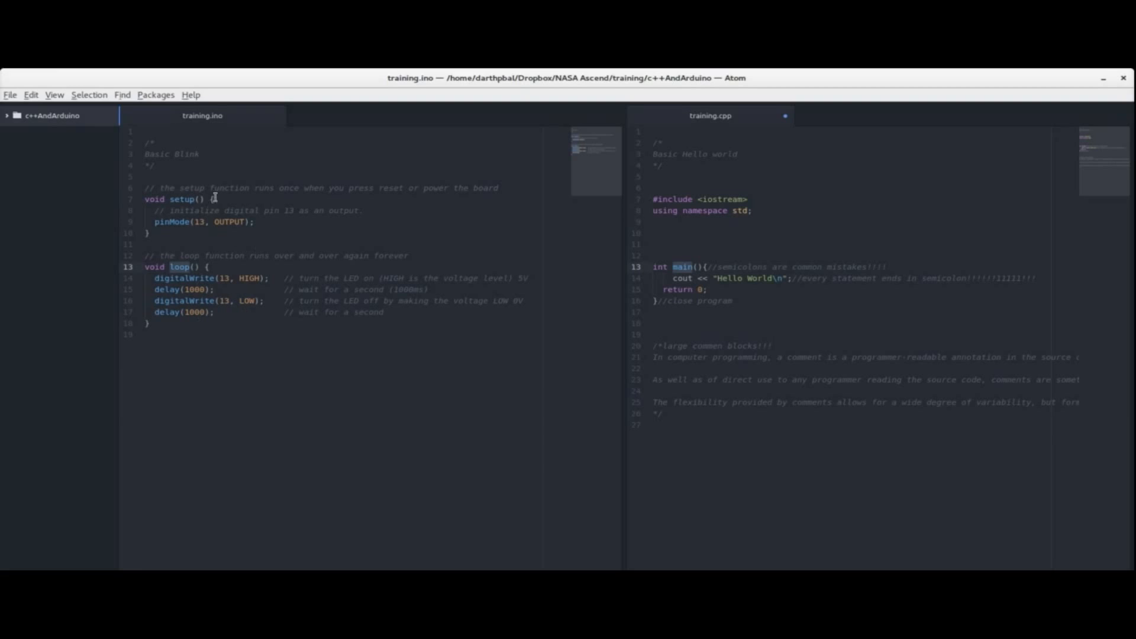
pyautogui.moveTo(272, 248)
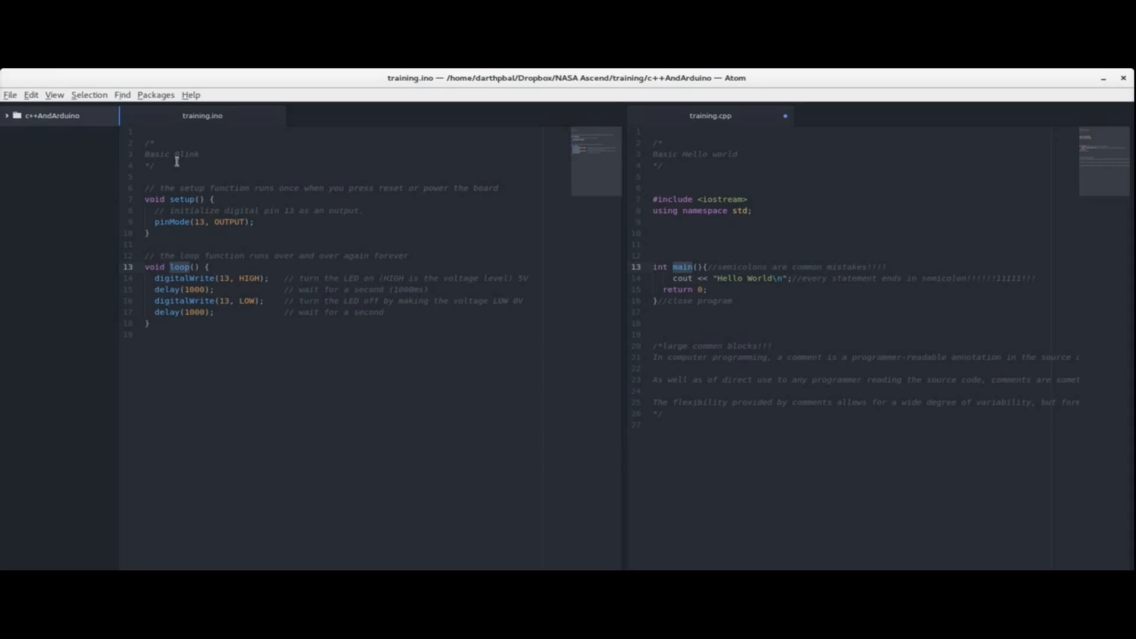
pyautogui.click(153, 166)
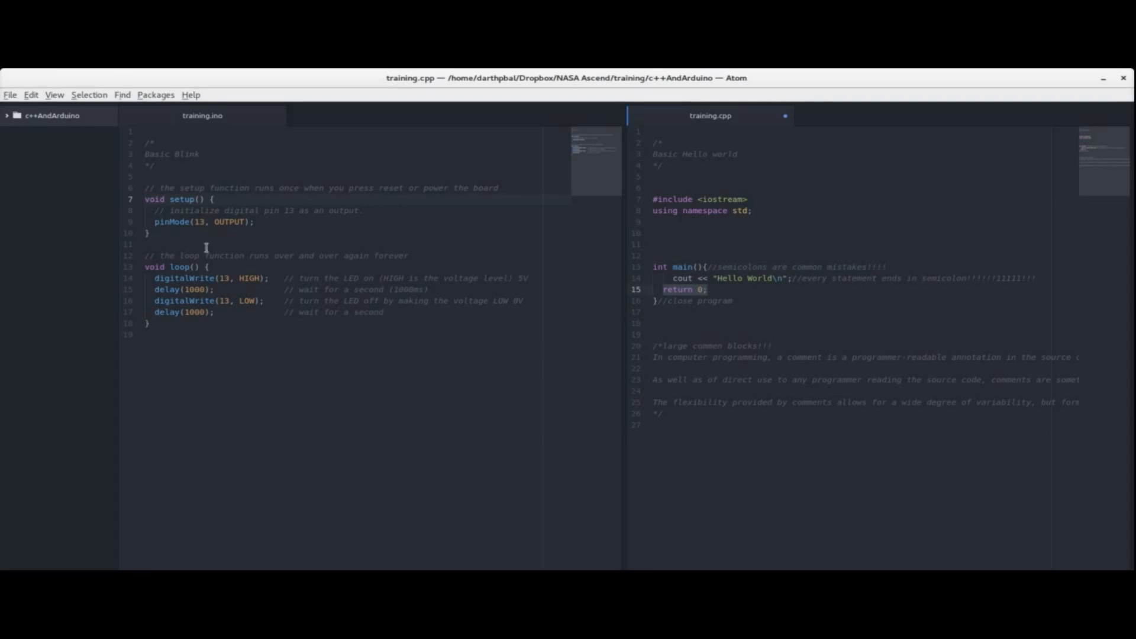
pyautogui.moveTo(728, 292)
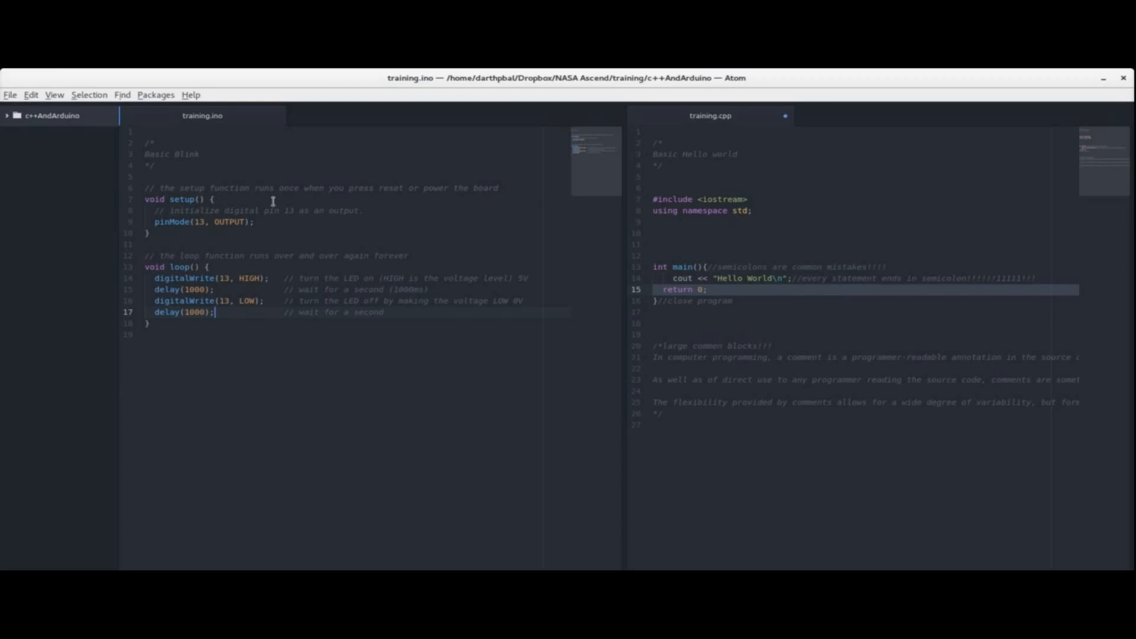
pyautogui.doubleClick(172, 222)
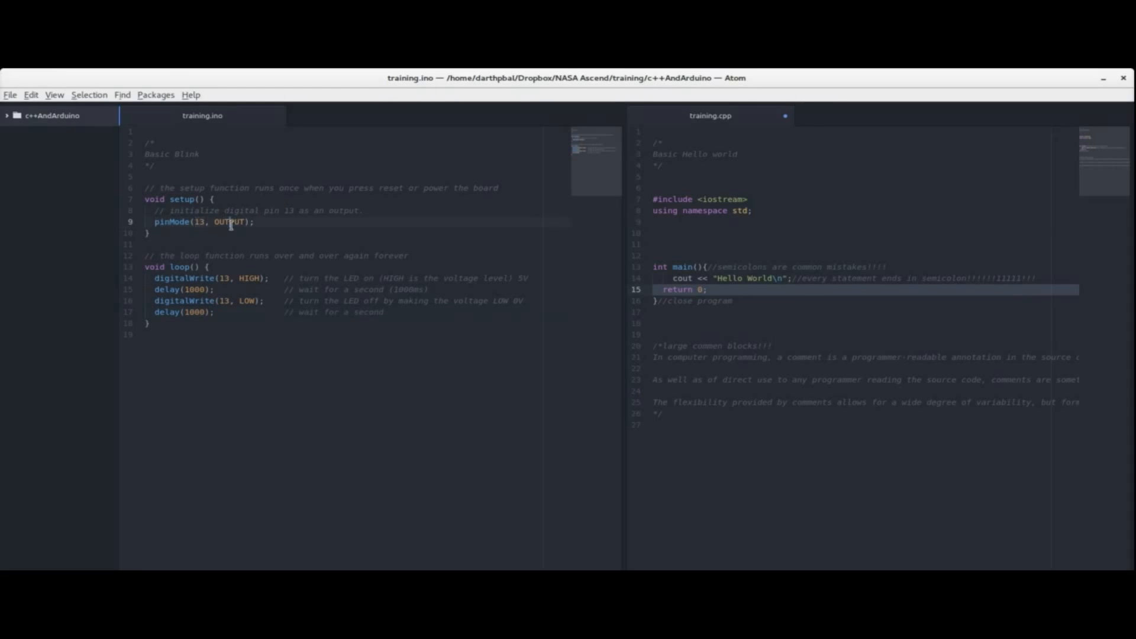
pyautogui.doubleClick(171, 221)
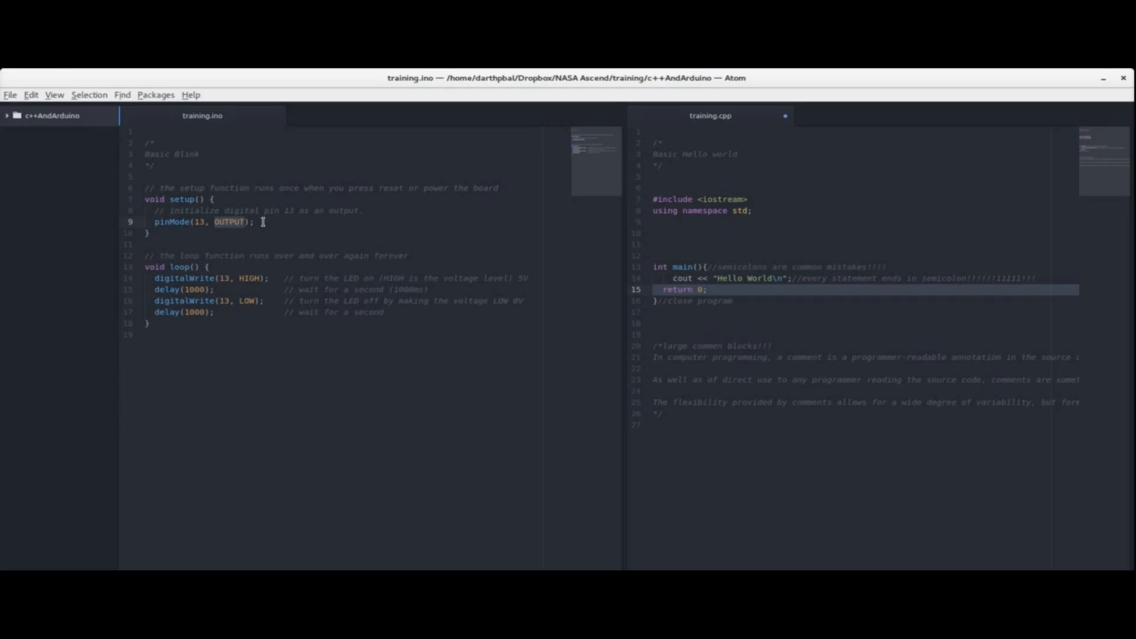
pyautogui.moveTo(272, 224)
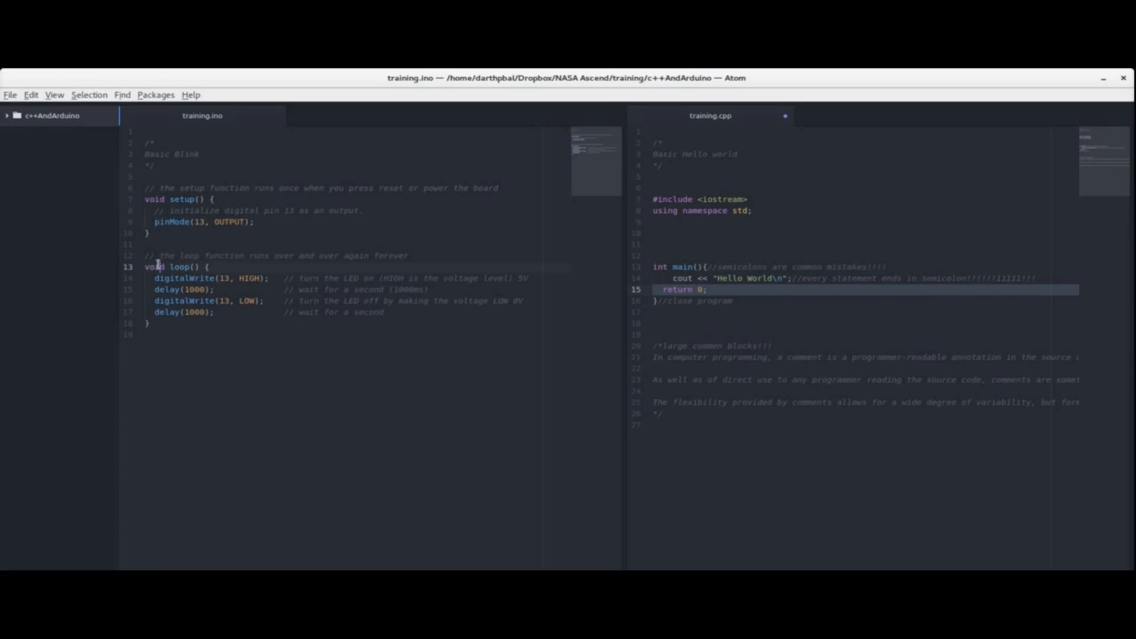
pyautogui.doubleClick(178, 266)
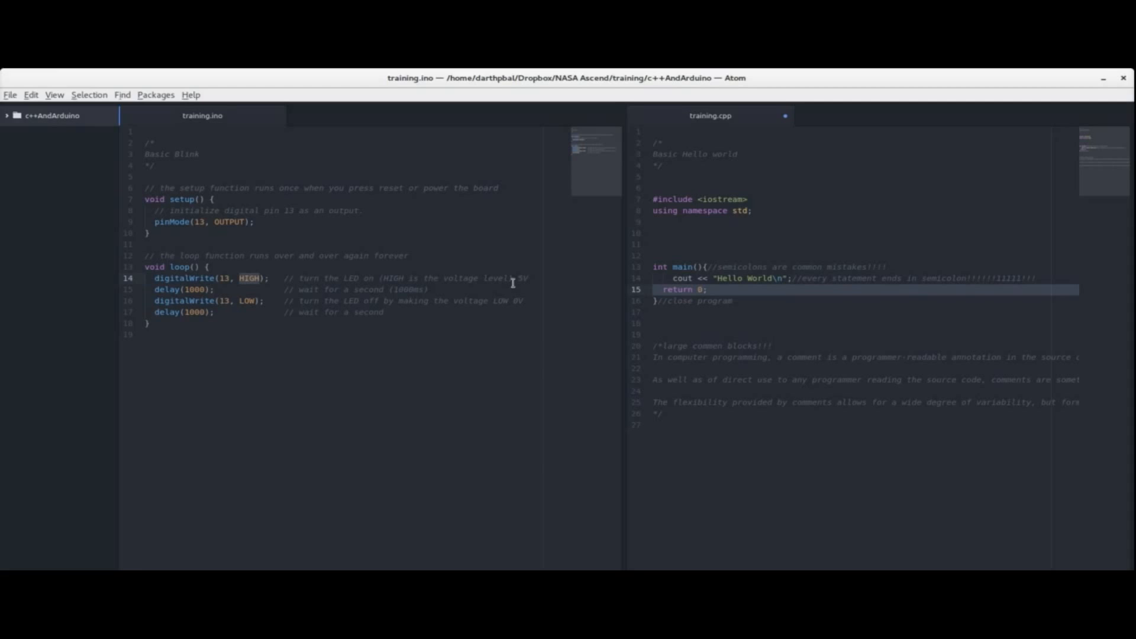
pyautogui.moveTo(441, 281)
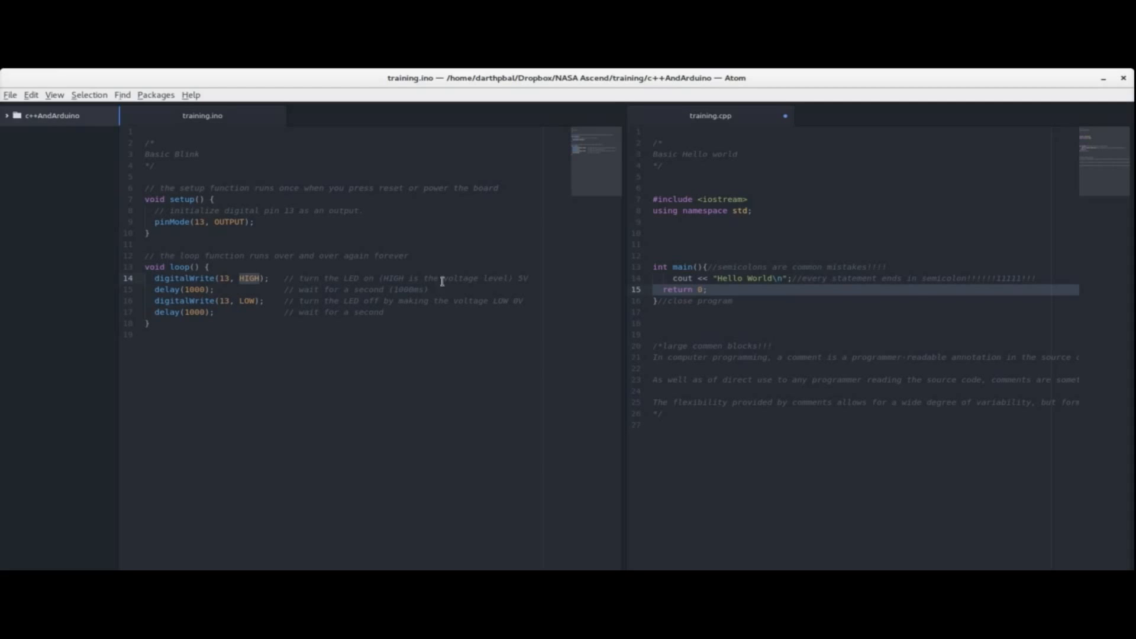
pyautogui.moveTo(245, 277)
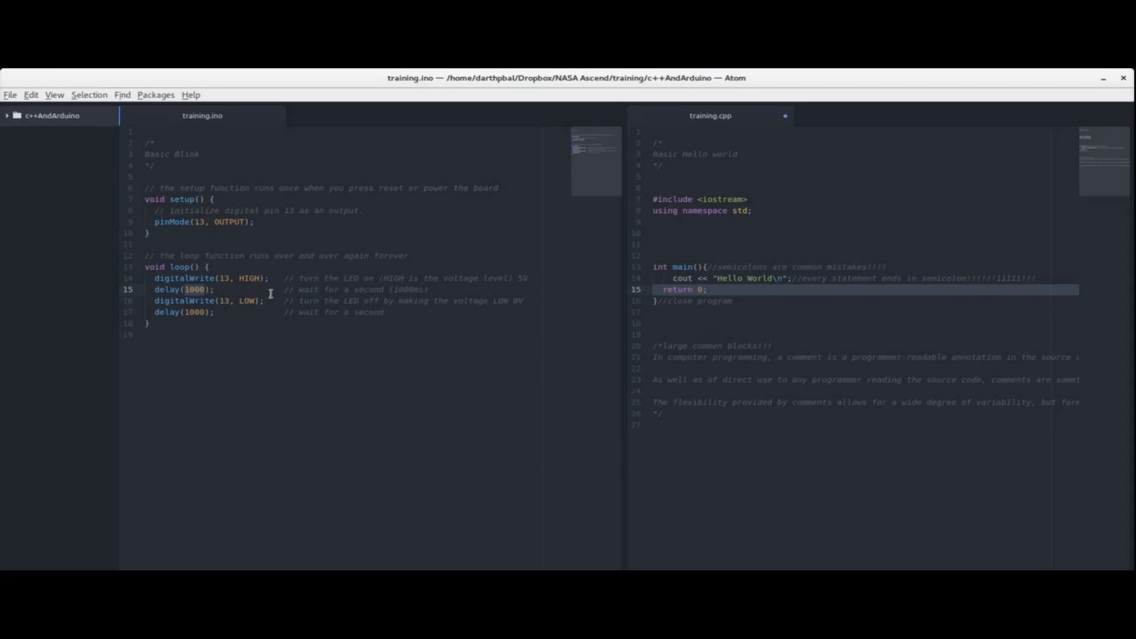
pyautogui.moveTo(192, 289)
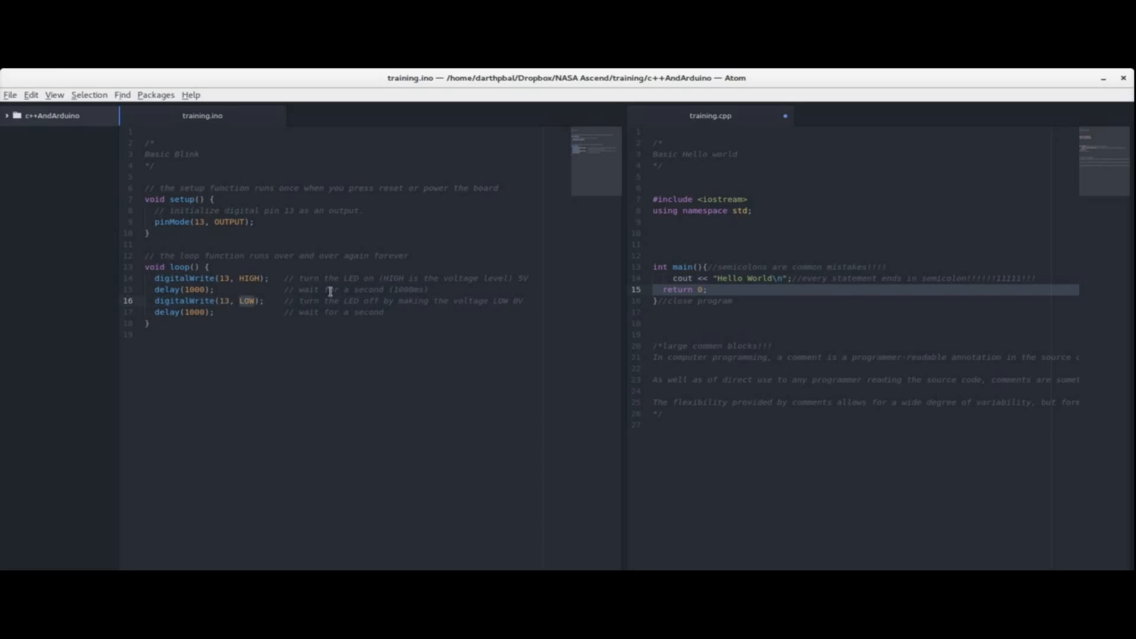
pyautogui.moveTo(273, 273)
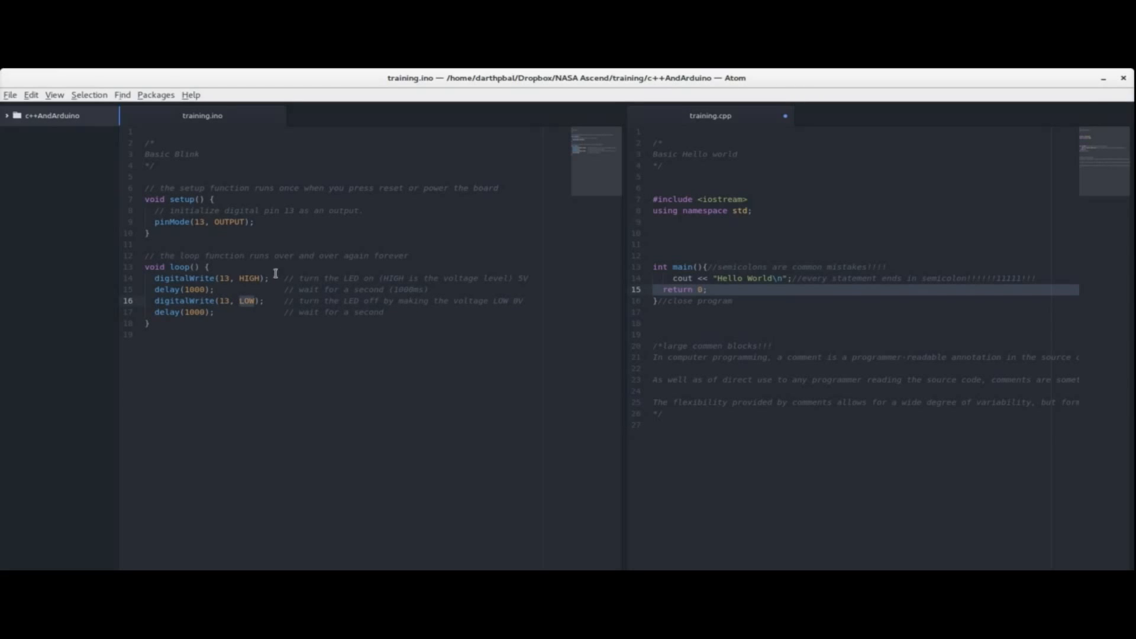
pyautogui.moveTo(240, 282)
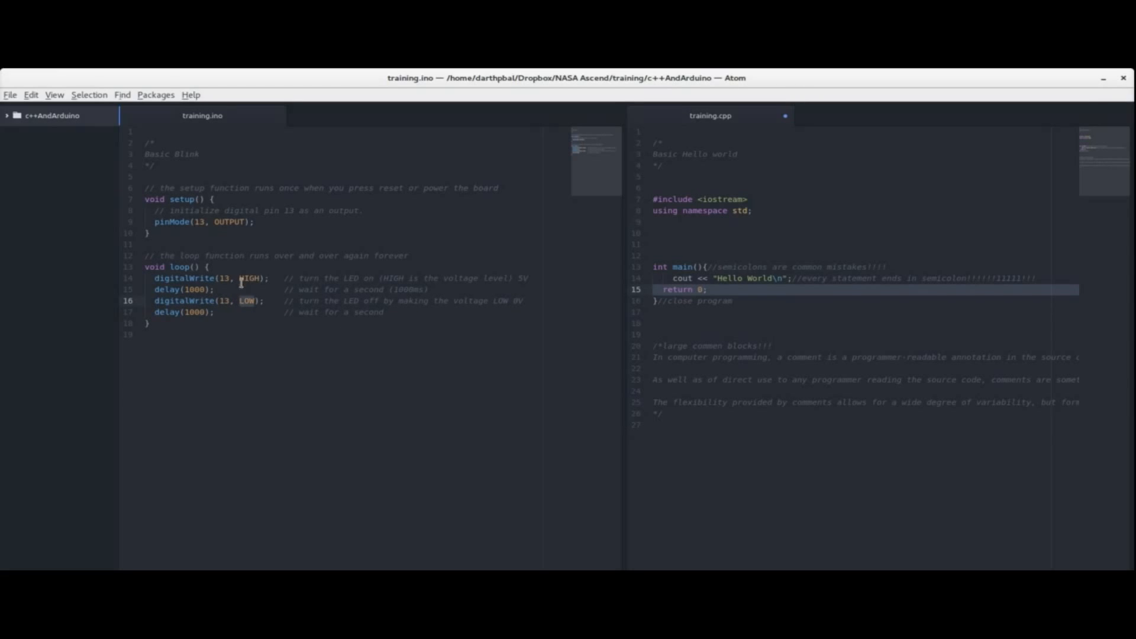
pyautogui.moveTo(393, 304)
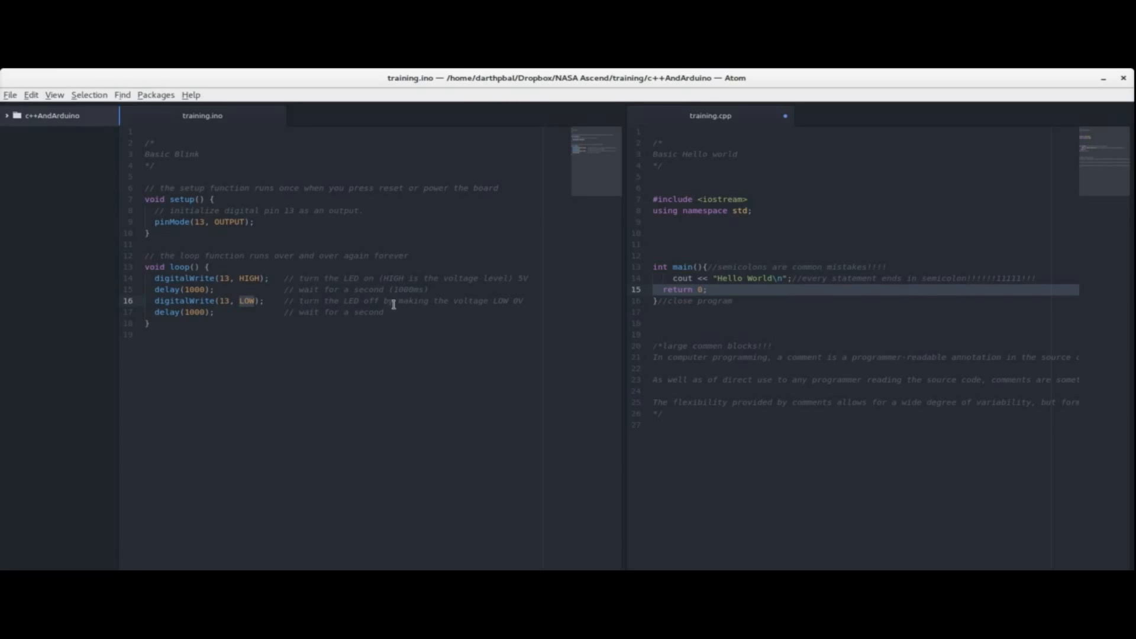
pyautogui.moveTo(193, 315)
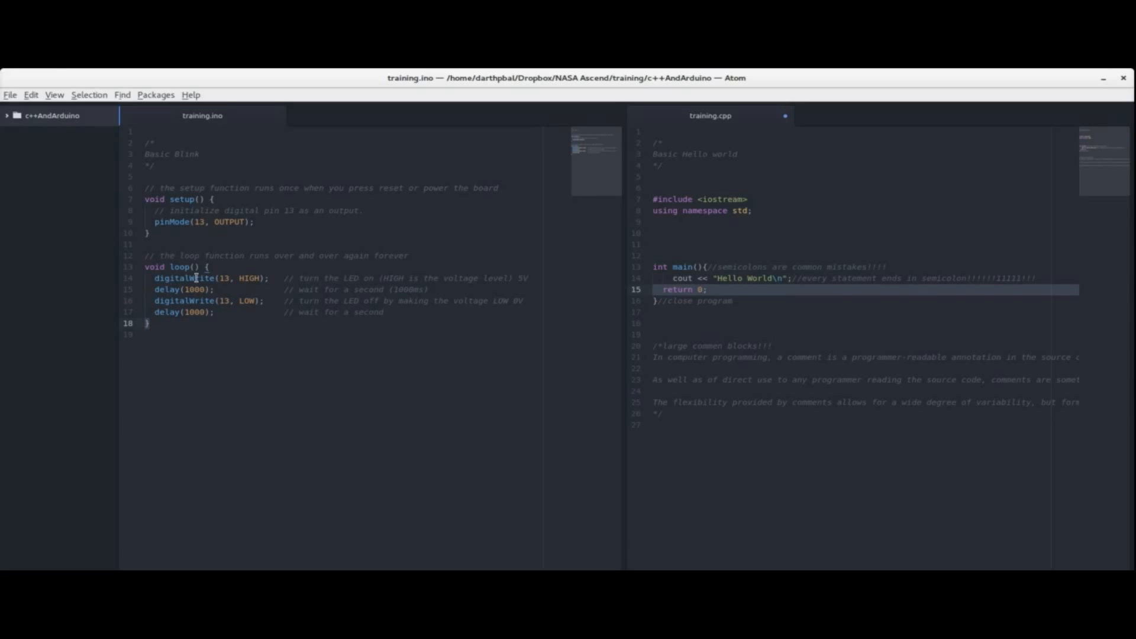
# Step: Move to the empty line after training.ino's loop function
pyautogui.click(150, 323)
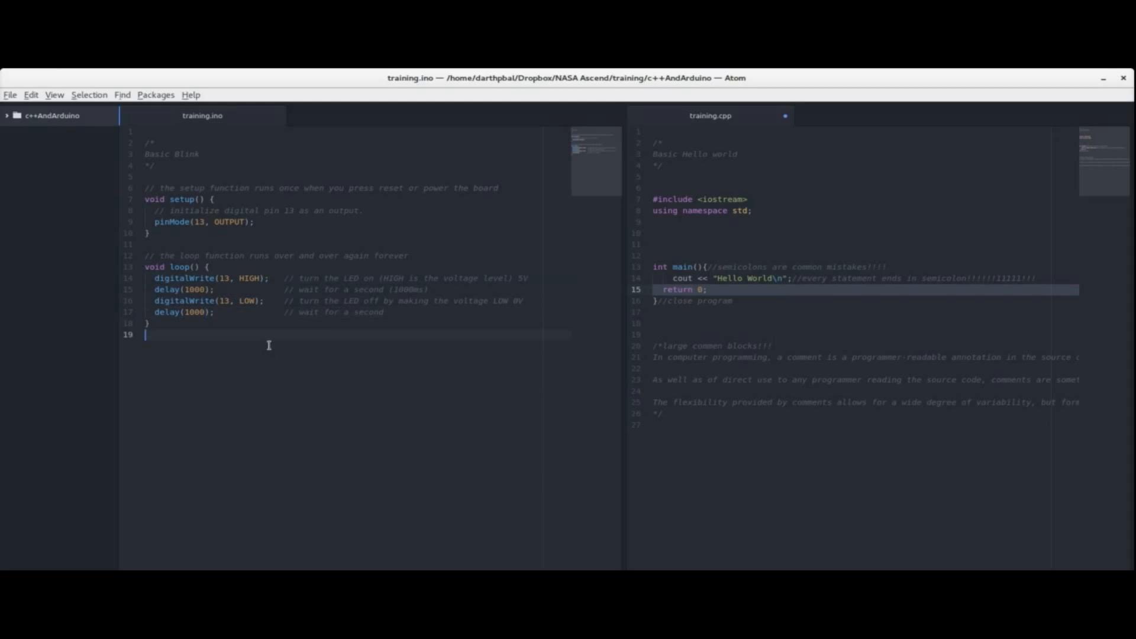
pyautogui.moveTo(256, 248)
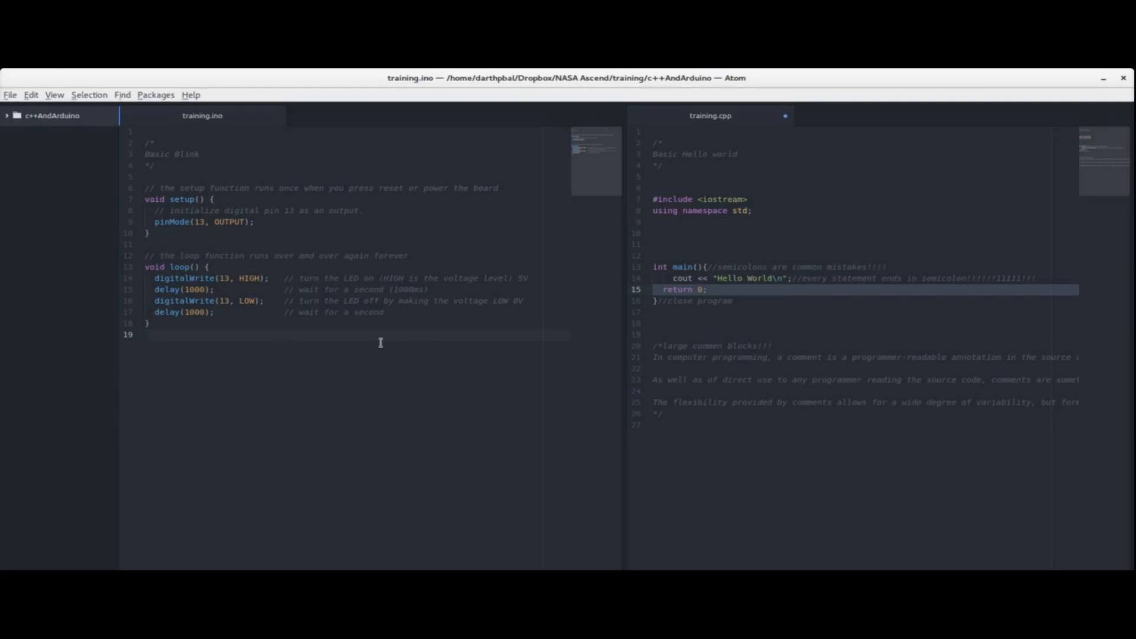
pyautogui.moveTo(382, 346)
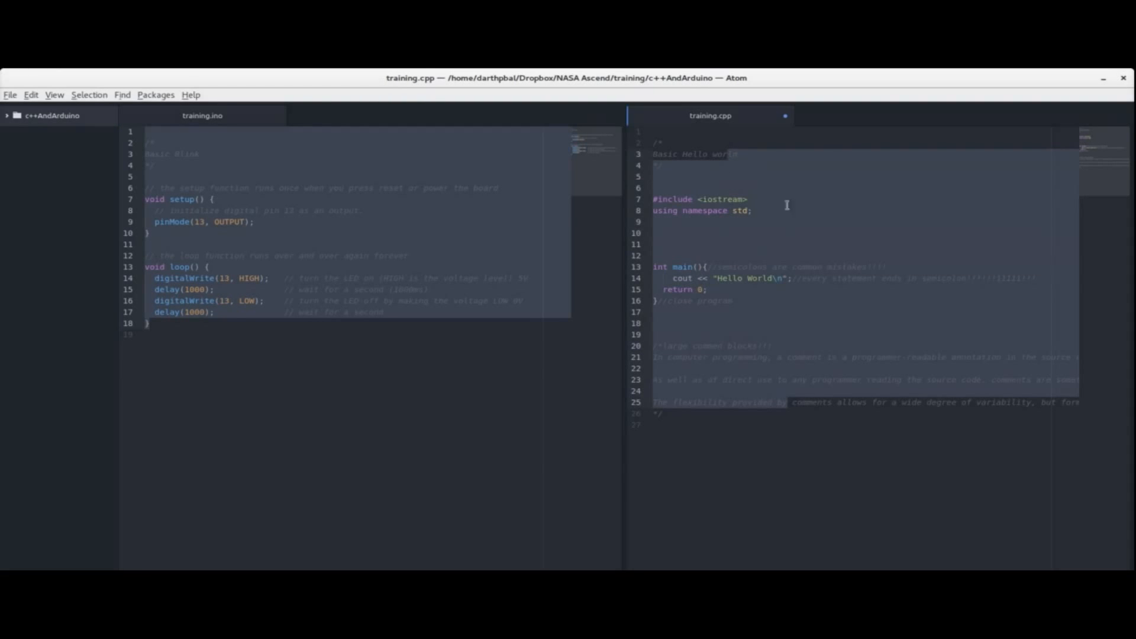
pyautogui.moveTo(726, 333)
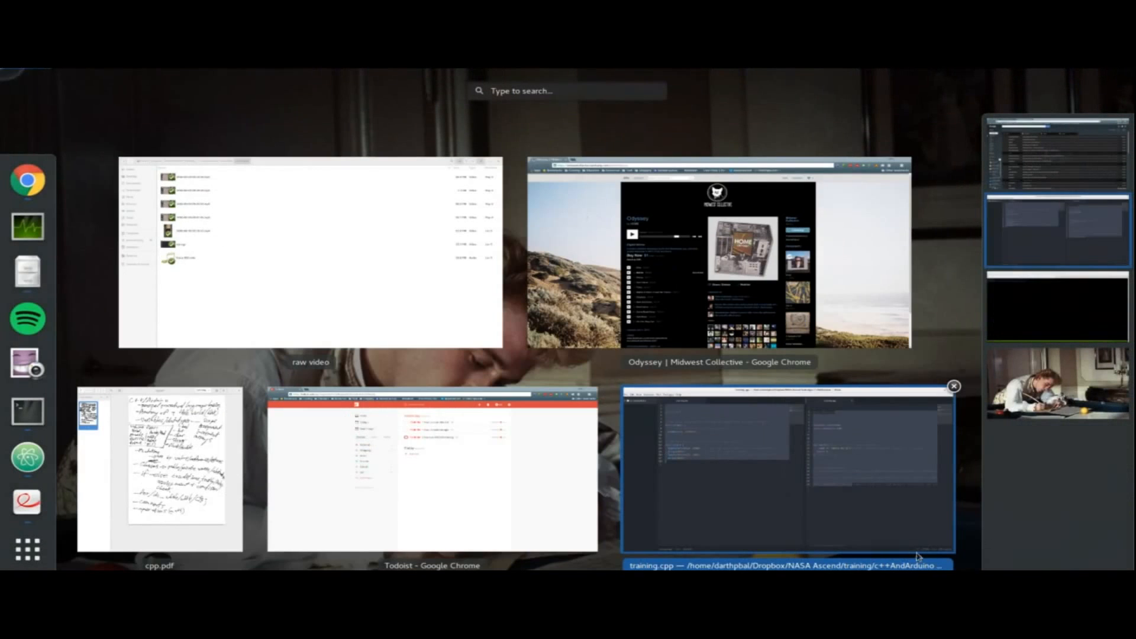
# Step: Move the blank Arduino sketch aside and open File > Examples > 01.Basics > Blink
pyautogui.click(788, 474)
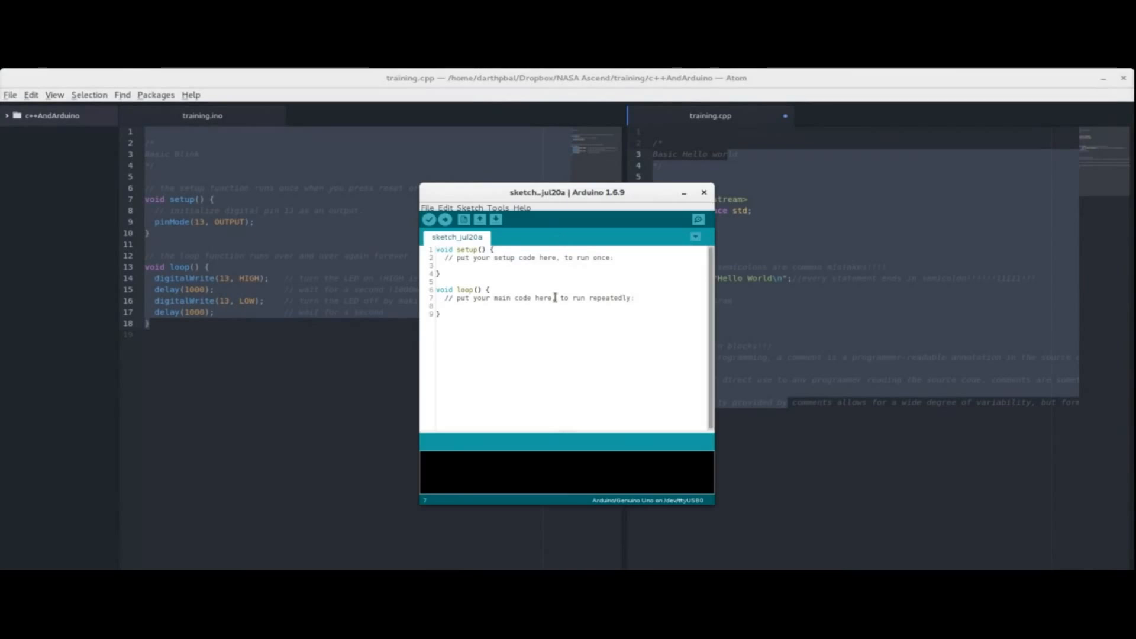
pyautogui.moveTo(567, 191); pyautogui.dragTo(751, 208)
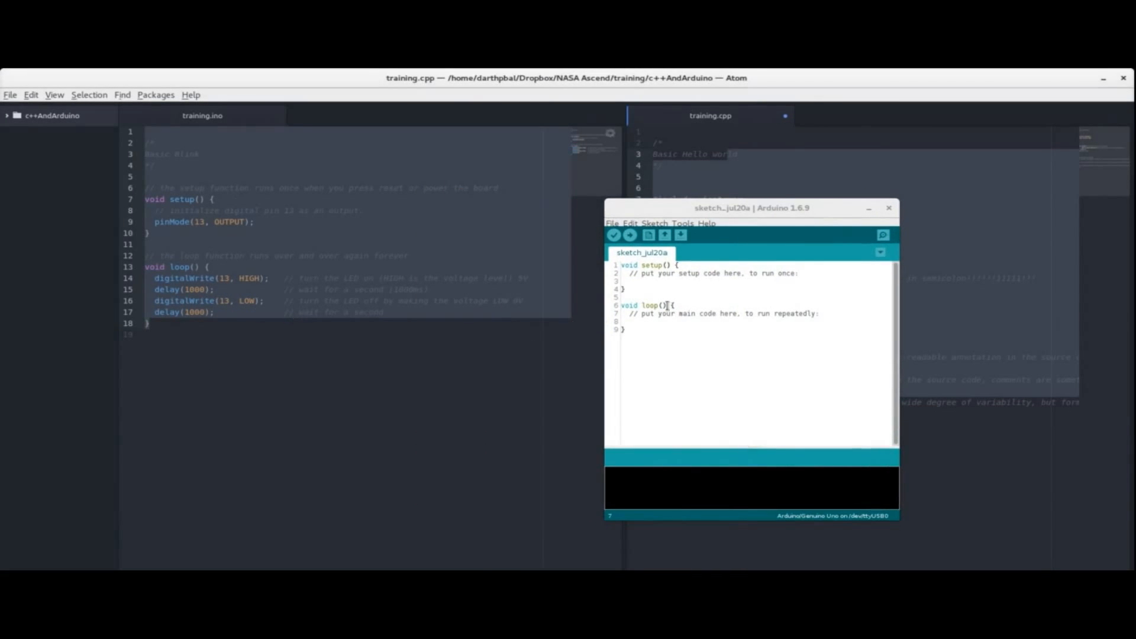
pyautogui.moveTo(753, 208); pyautogui.dragTo(759, 204)
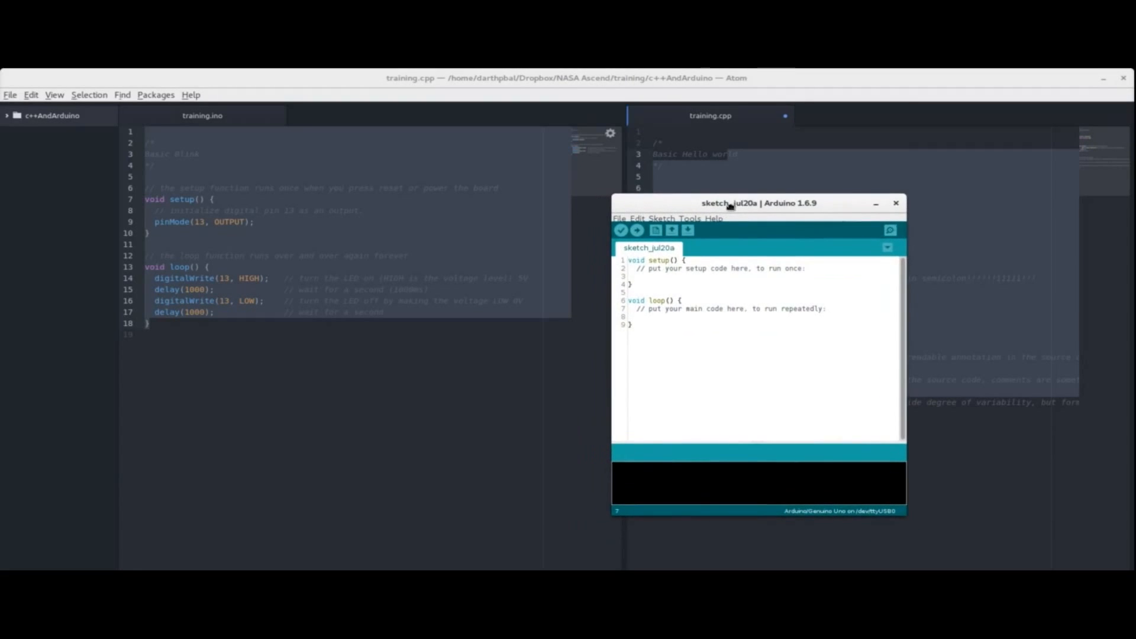
pyautogui.click(671, 229)
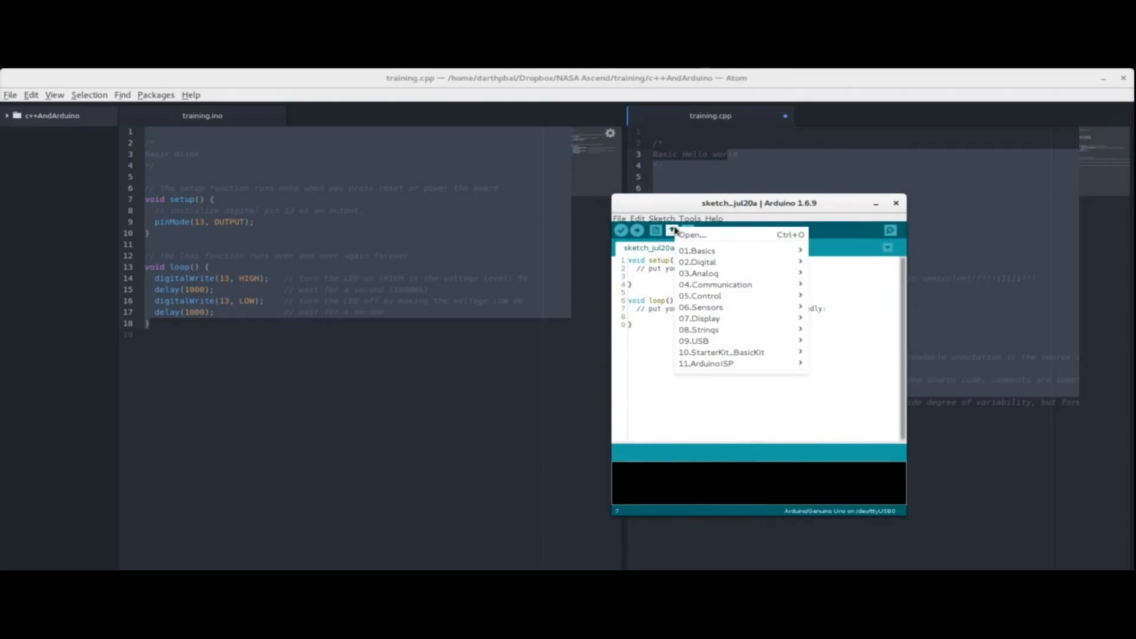
pyautogui.moveTo(713, 249)
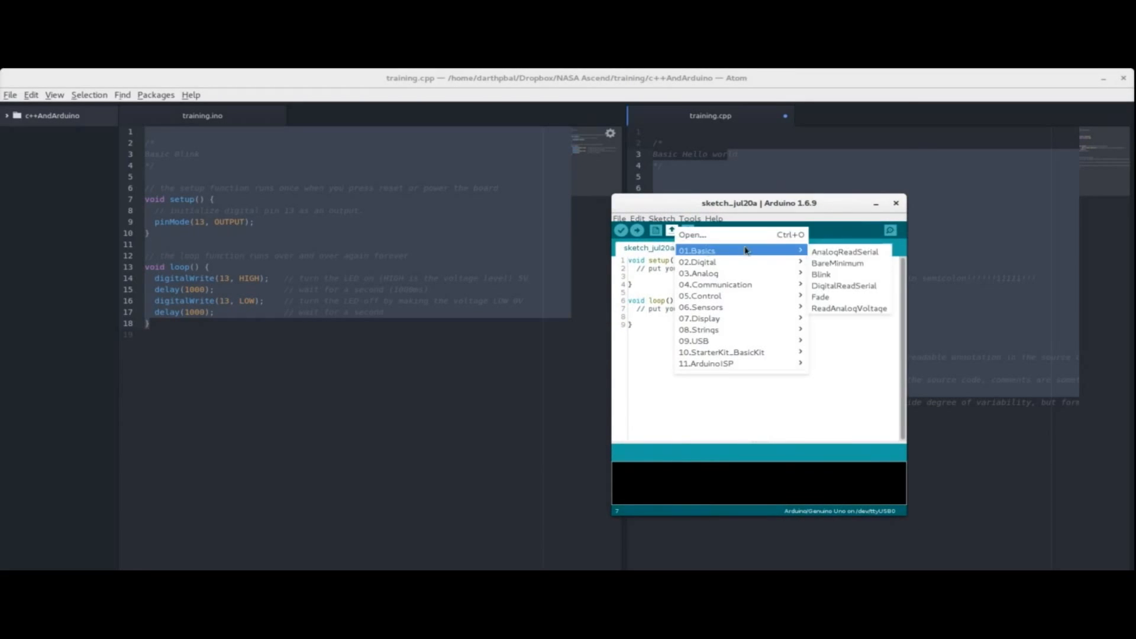
pyautogui.click(821, 273)
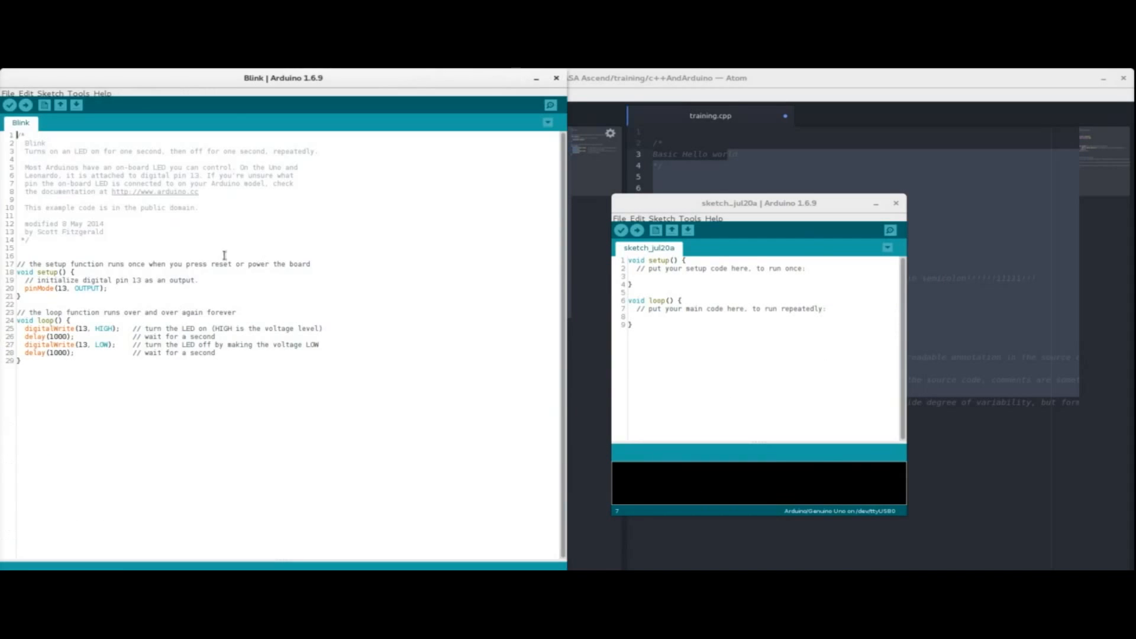
# Step: Review Blink's header comment block, then Verify to compile the unmodified sketch
pyautogui.moveTo(22, 134); pyautogui.dragTo(29, 241)
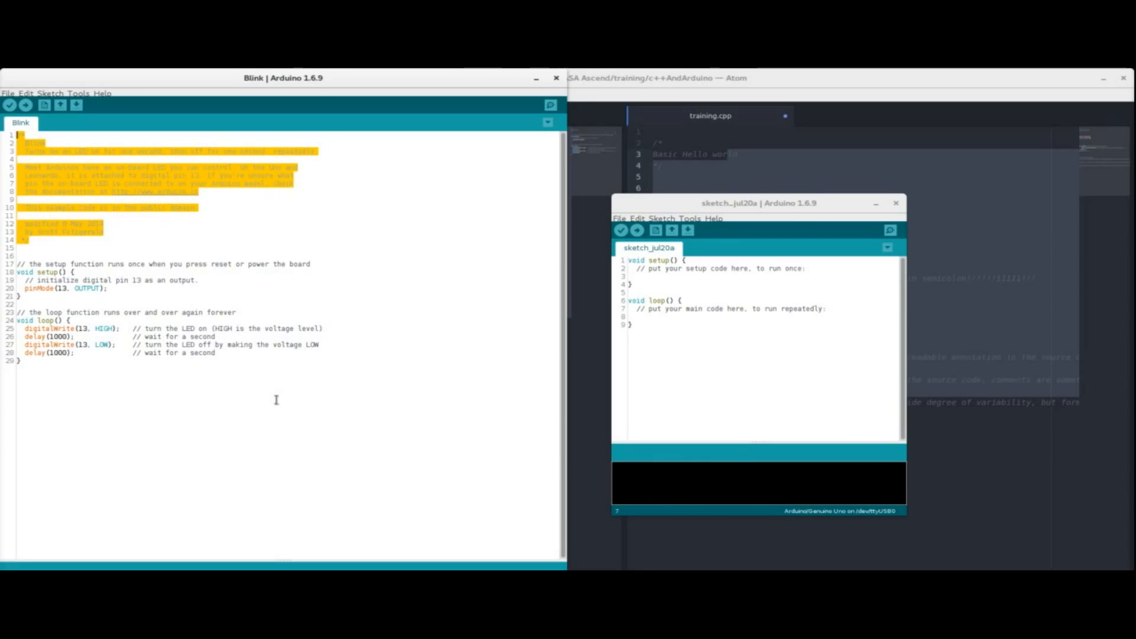
pyautogui.click(48, 272)
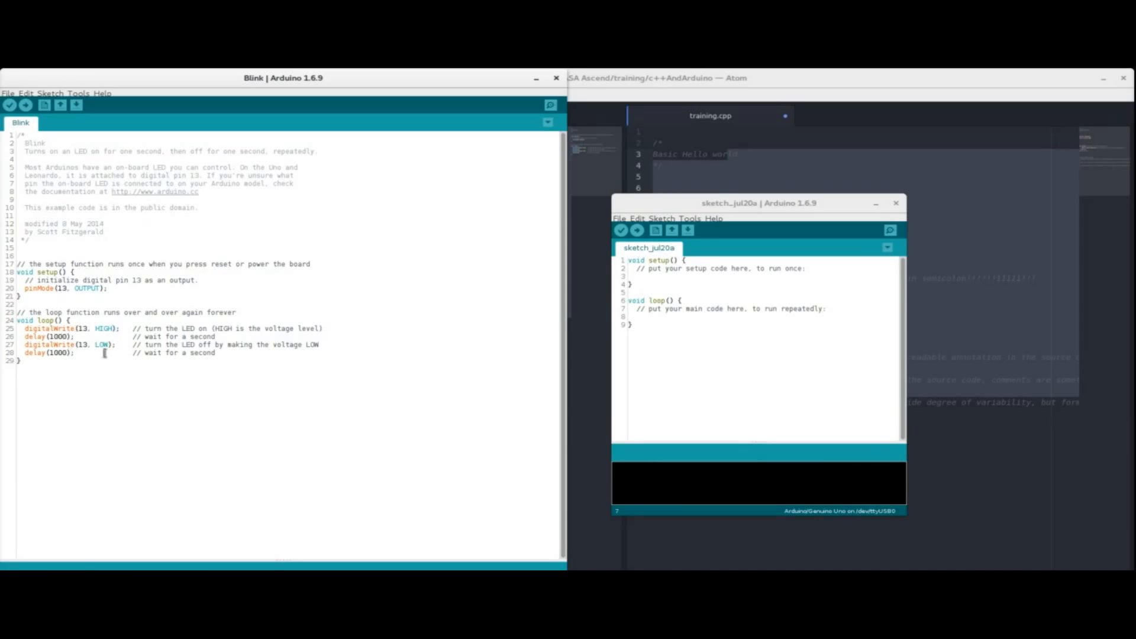
pyautogui.click(10, 105)
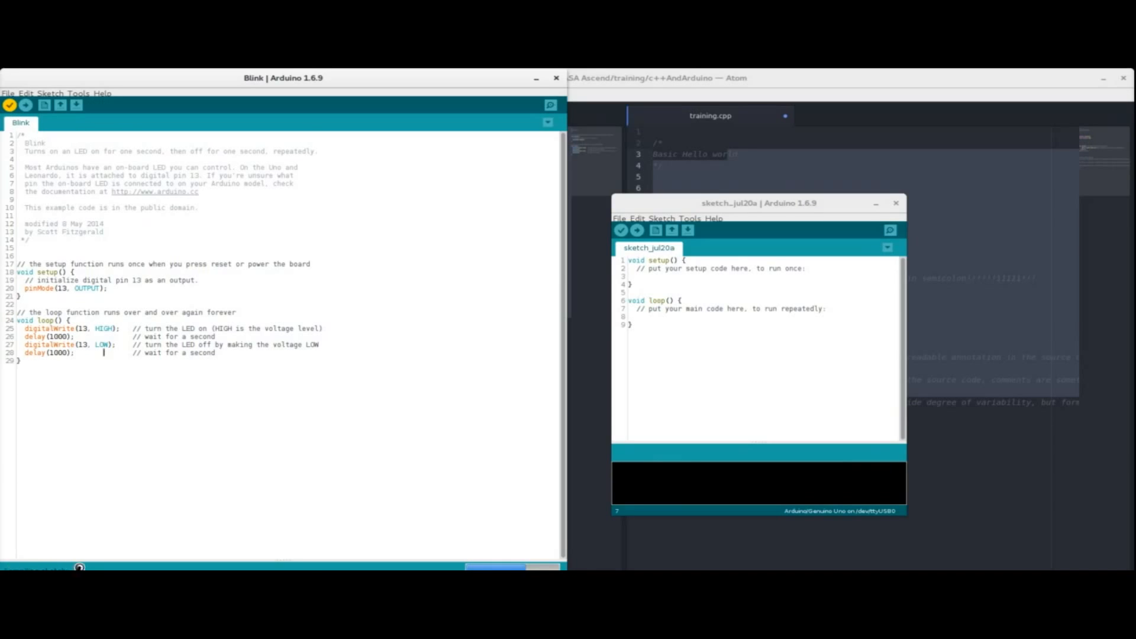
pyautogui.click(10, 105)
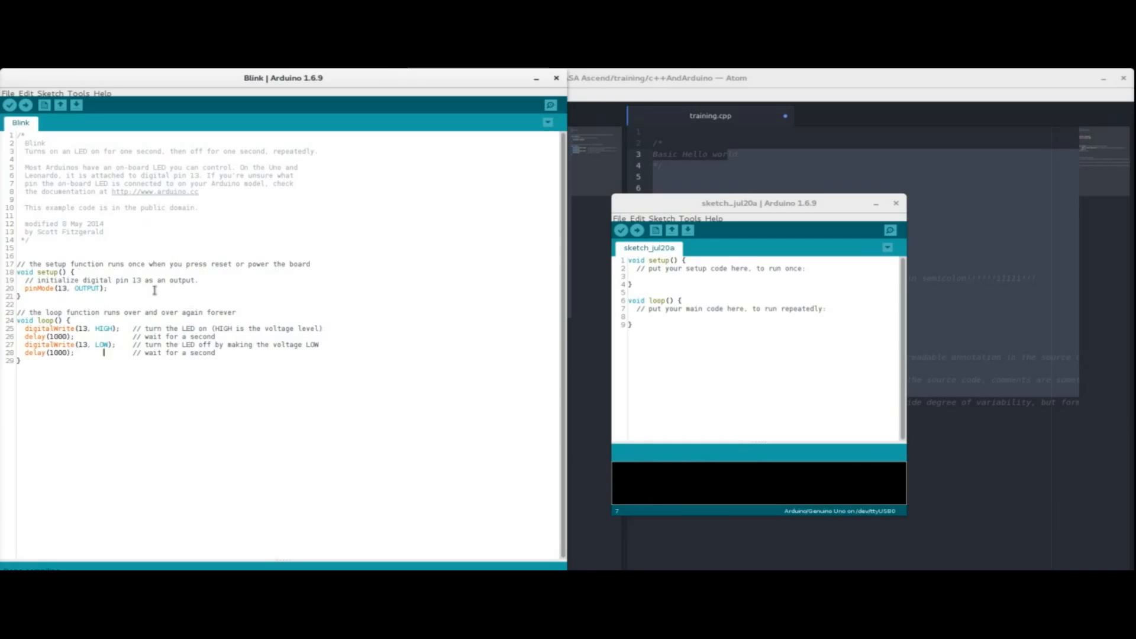
pyautogui.moveTo(315, 224)
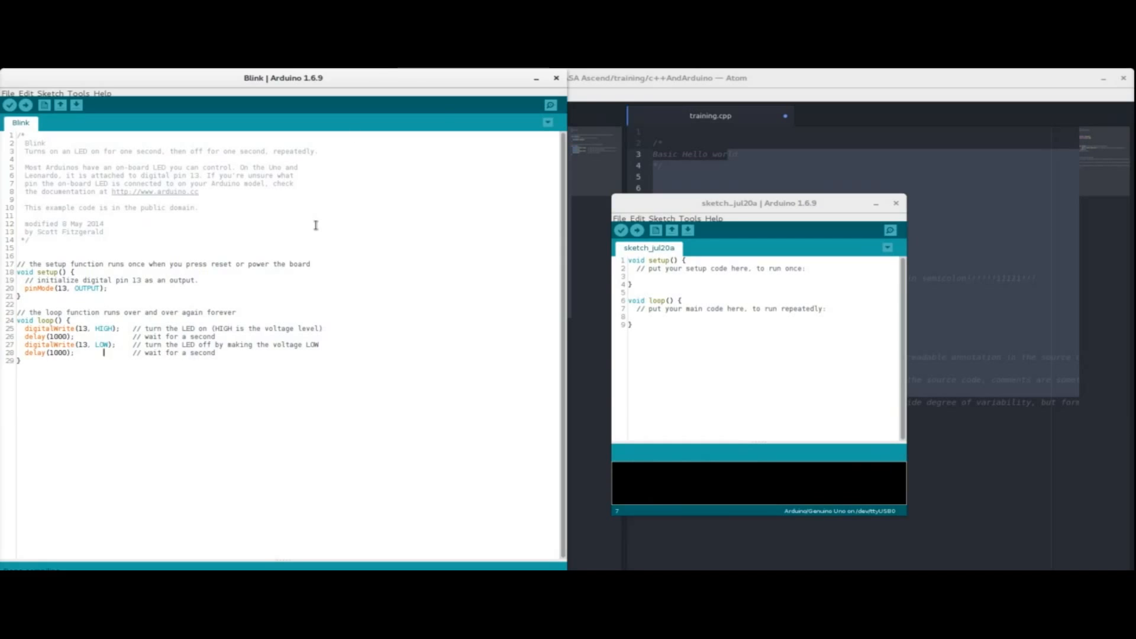
pyautogui.moveTo(198, 269)
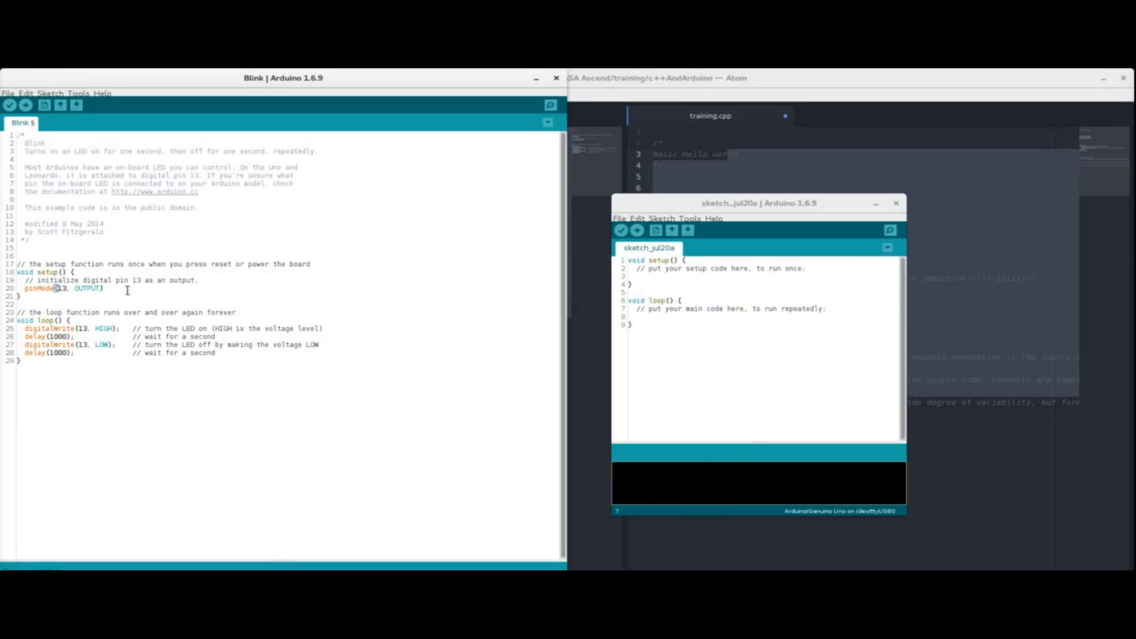
# Step: Compile to show the missing-semicolon error, recompile after restoring it, then close Blink
pyautogui.click(11, 105)
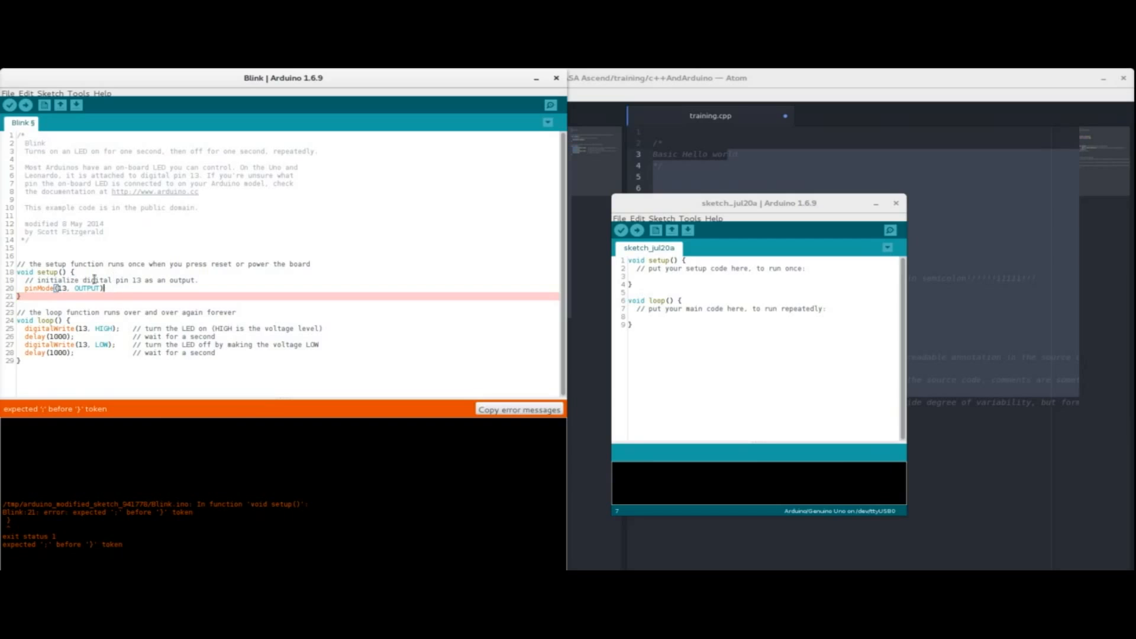
pyautogui.moveTo(316, 287)
pyautogui.write(';')
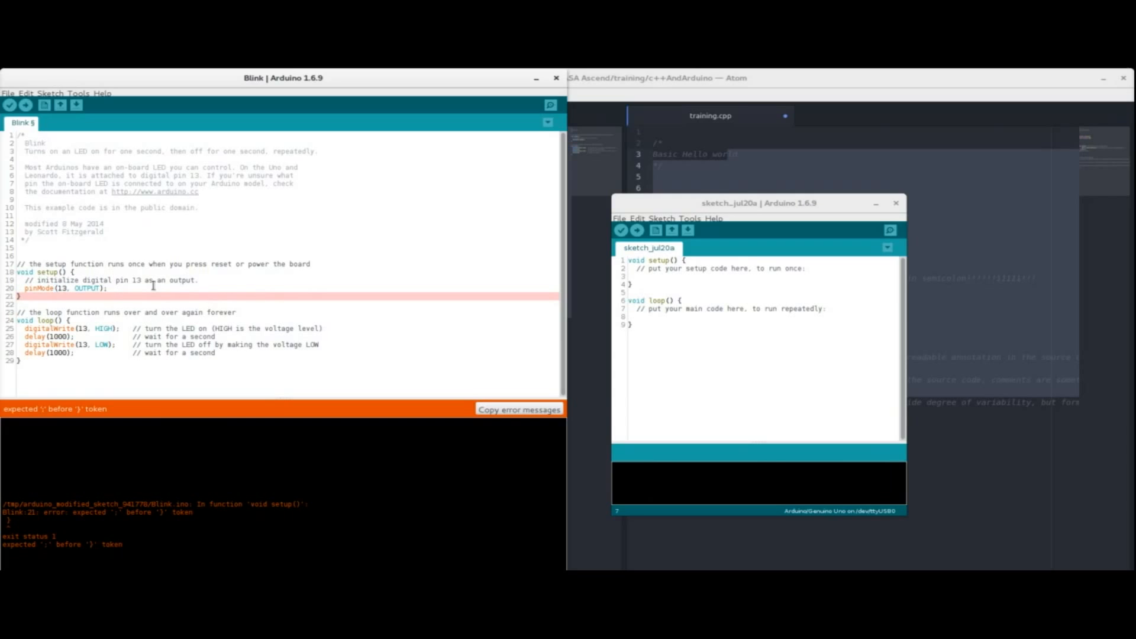
pyautogui.click(9, 106)
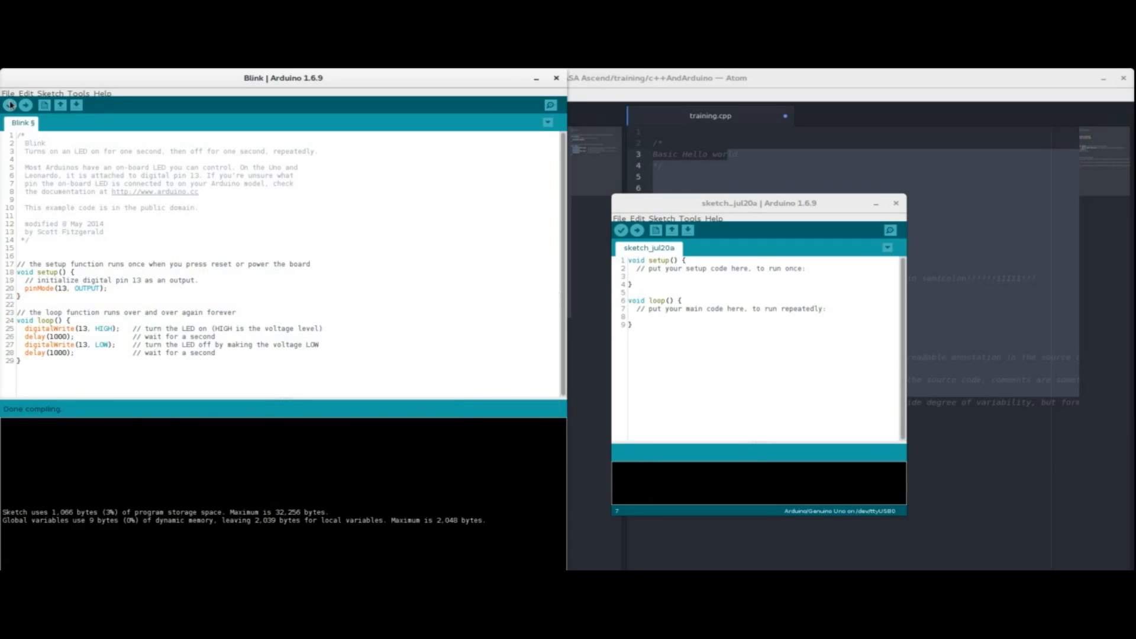
pyautogui.moveTo(589, 96)
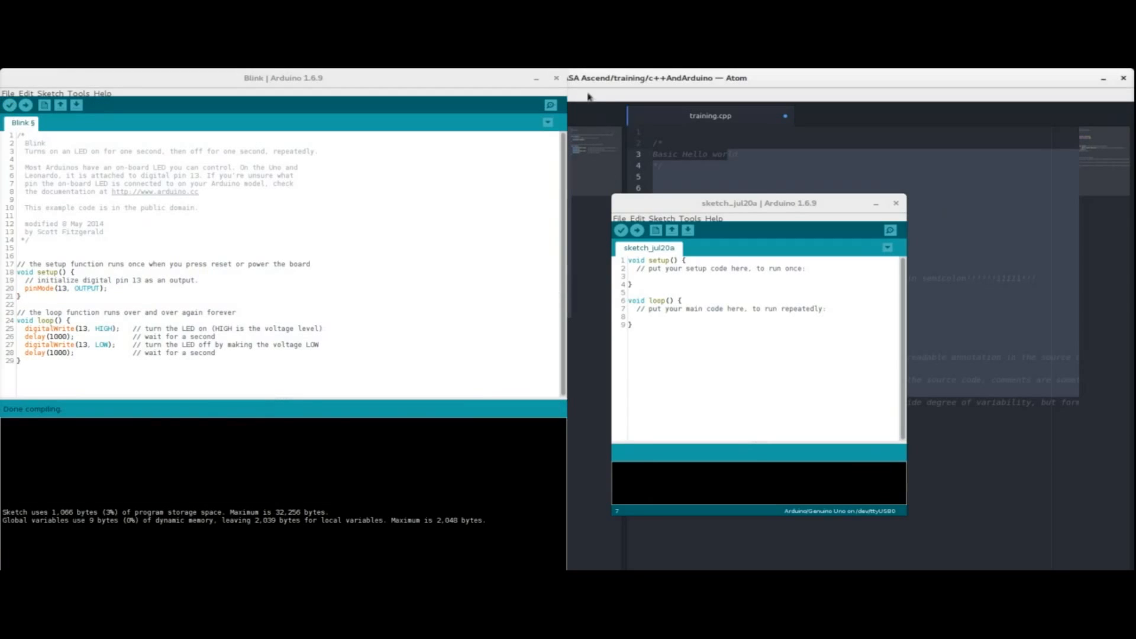
pyautogui.click(556, 78)
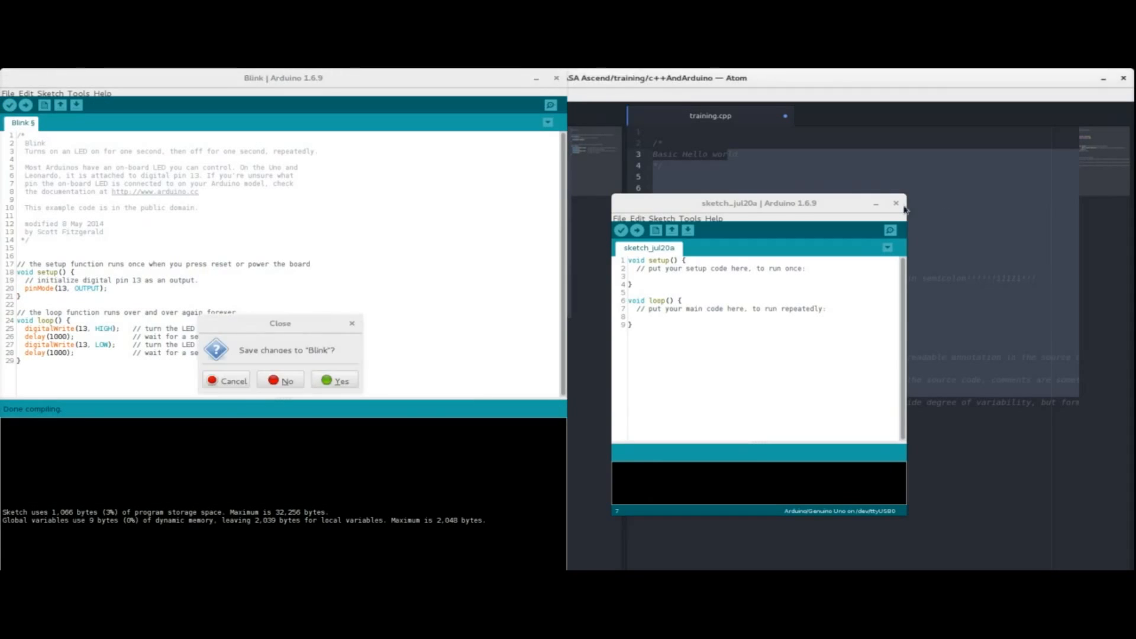
# Step: Dismiss Blink's save prompt, delete line 14's ';' in training.cpp and save
pyautogui.click(282, 380)
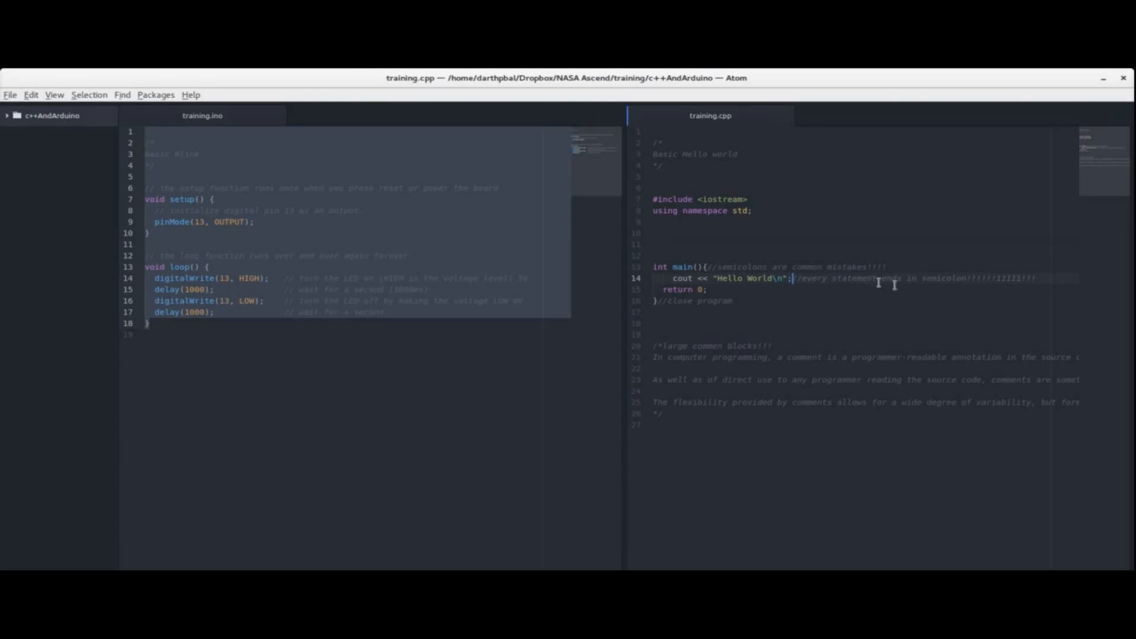
pyautogui.press('BackSpace')
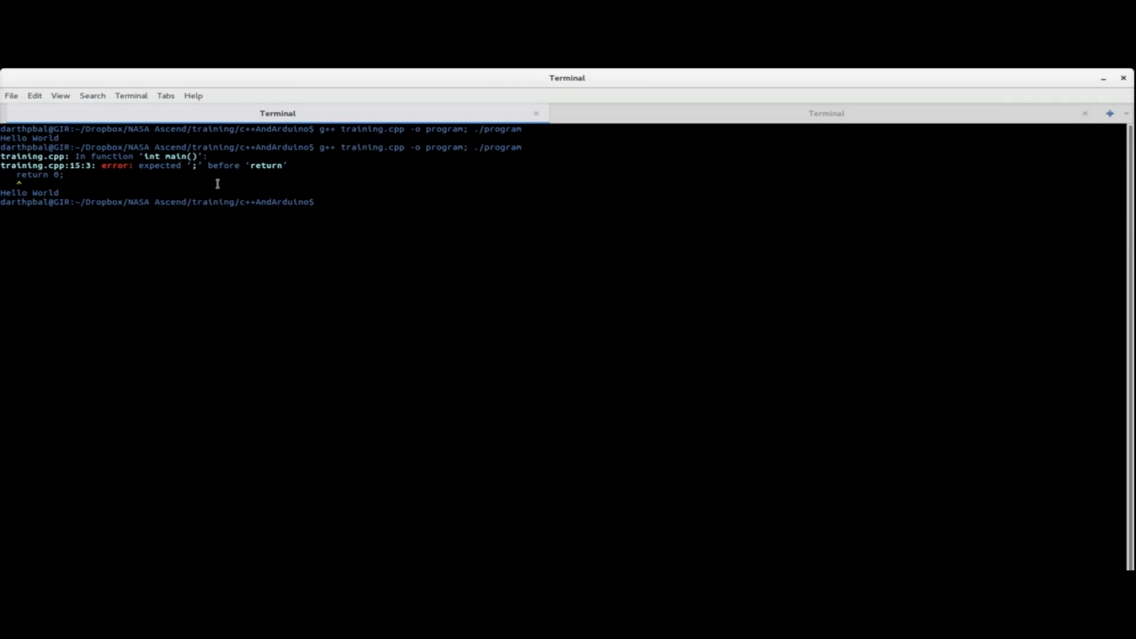
# Step: Highlight the g++ expected ';' before 'return' error in the Terminal output
pyautogui.moveTo(167, 164); pyautogui.dragTo(286, 164)
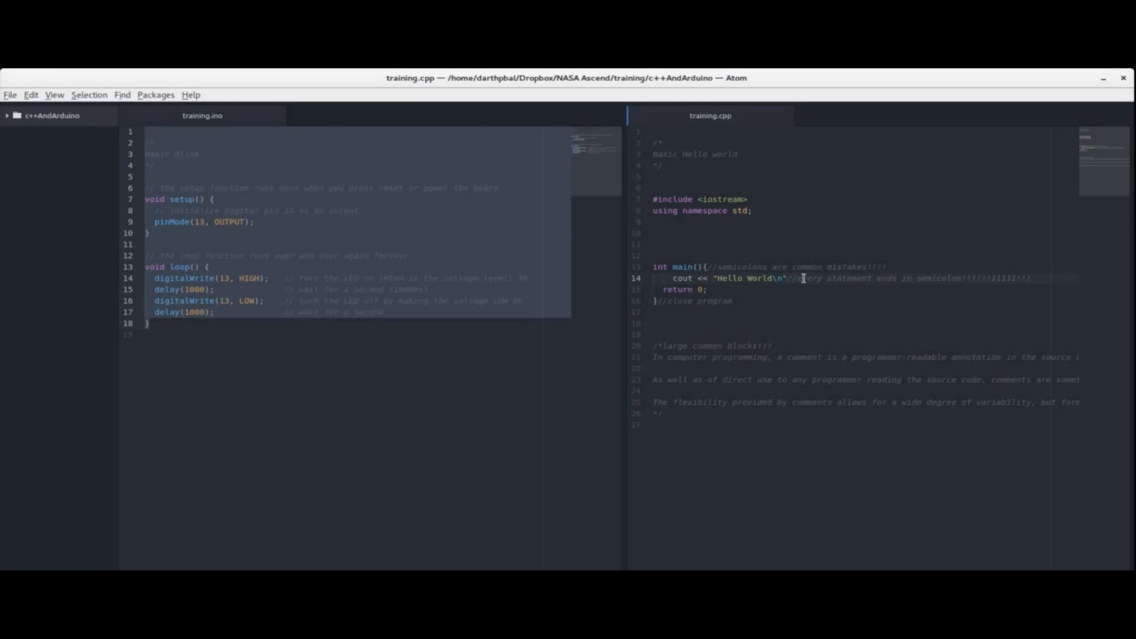
# Step: Restore the ';' after the "Hello World\n" output statement on line 14 of training.cpp
pyautogui.write(';')
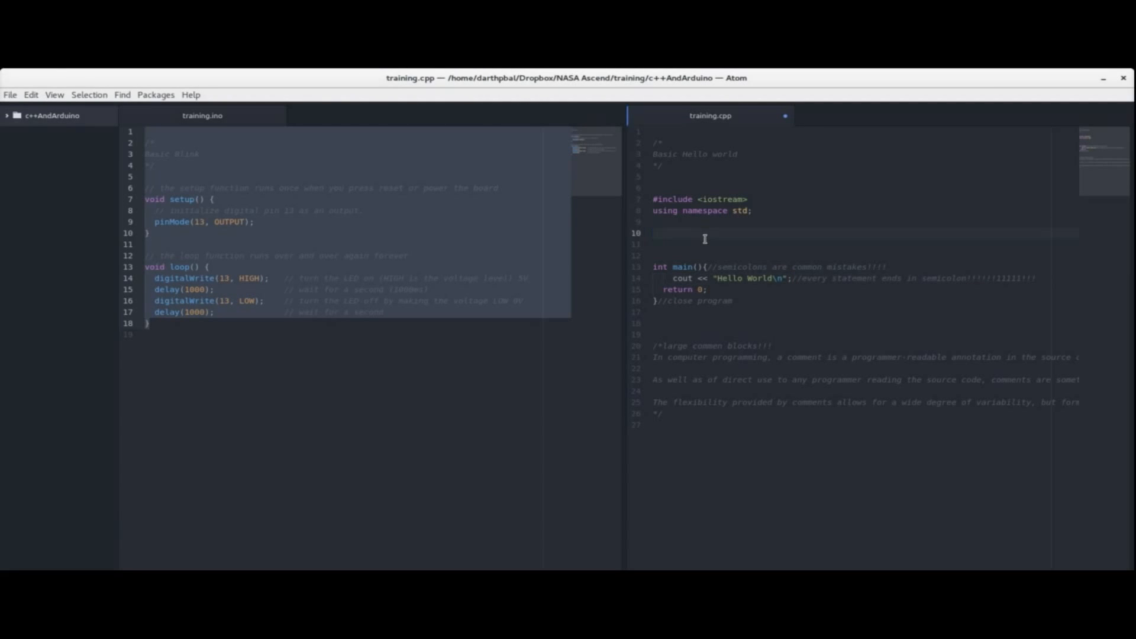
pyautogui.click(663, 267)
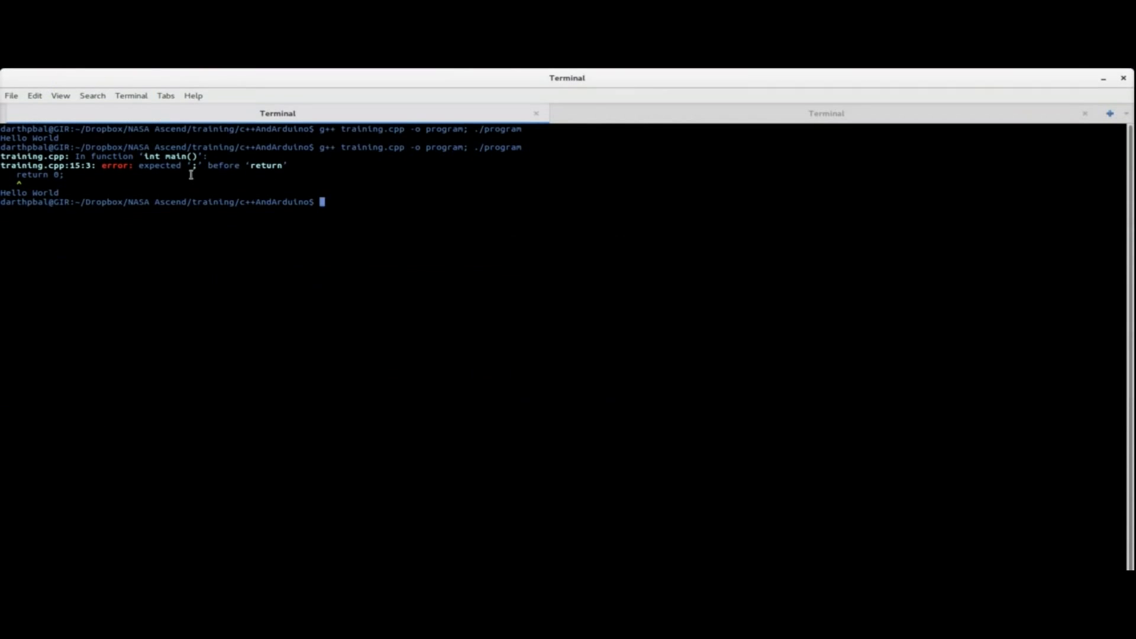
pyautogui.moveTo(125, 166)
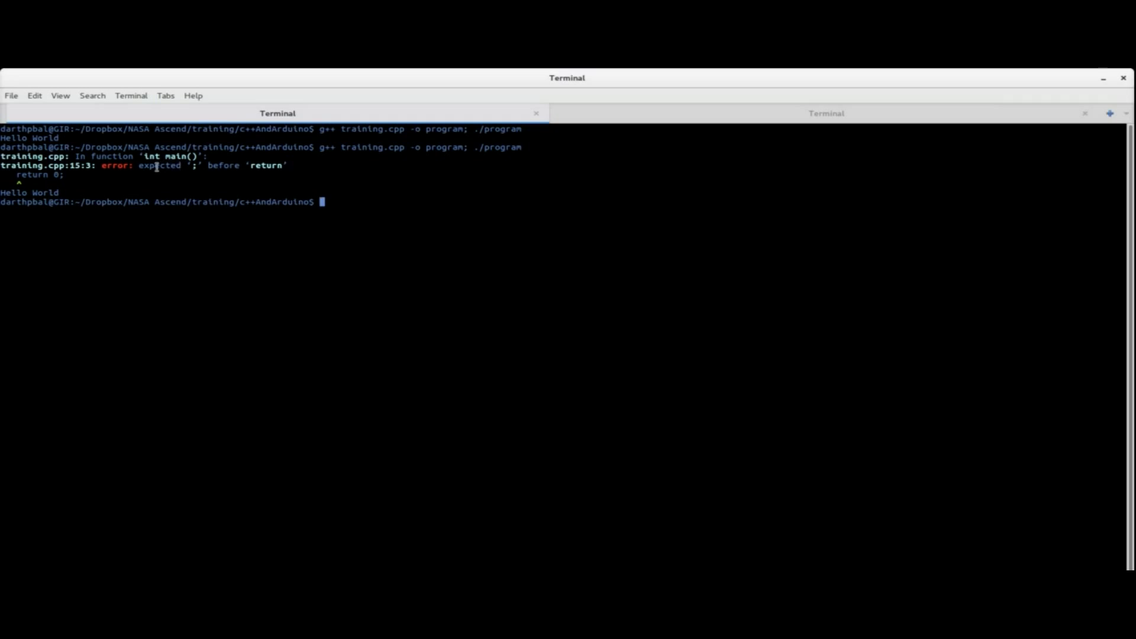
# Step: Select the "expected ';' before 'return'" message in the terminal compiler output
pyautogui.doubleClick(153, 165)
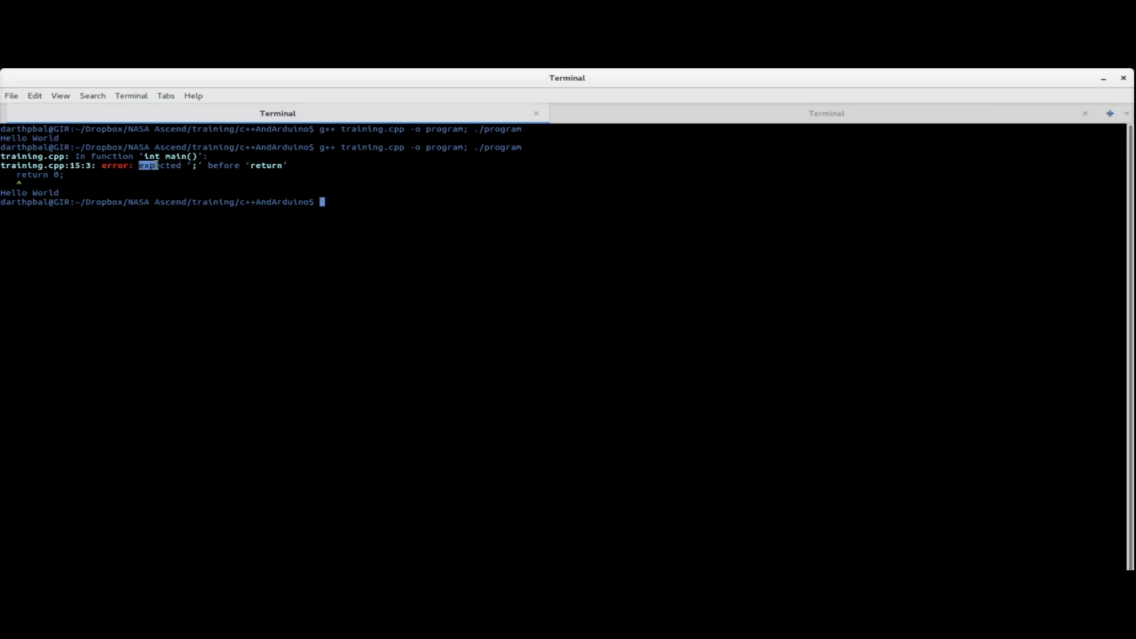
pyautogui.moveTo(138, 166); pyautogui.dragTo(287, 166)
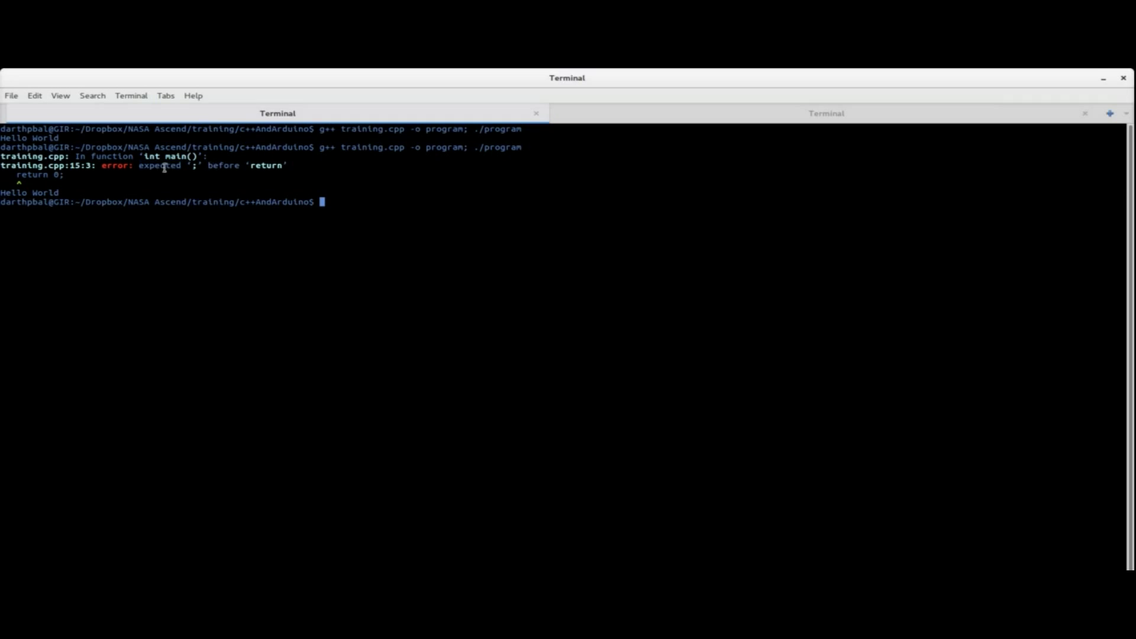
pyautogui.moveTo(137, 165); pyautogui.dragTo(285, 166)
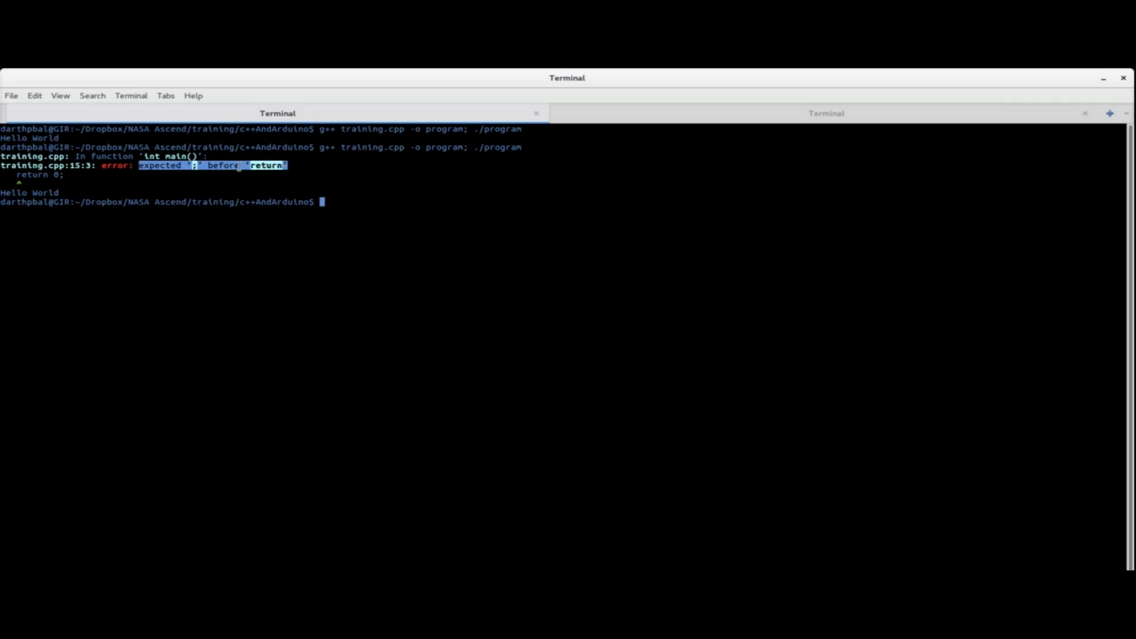